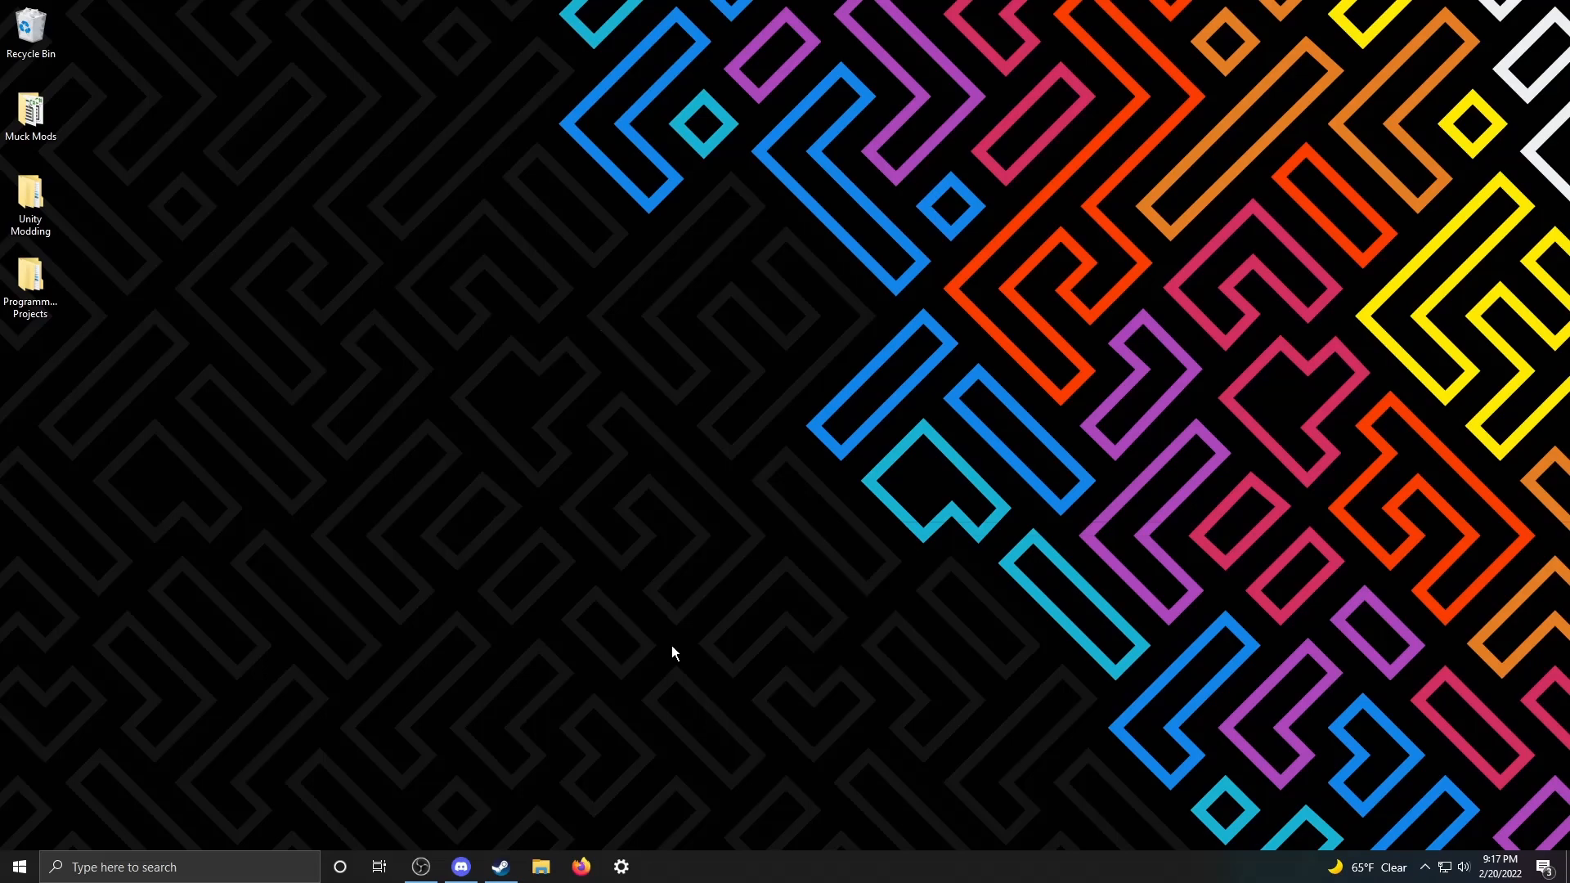
# - Bring up the Bean Battles Custom Maps server's #releases channel showing the 1.0.0 zip post
pyautogui.click(459, 867)
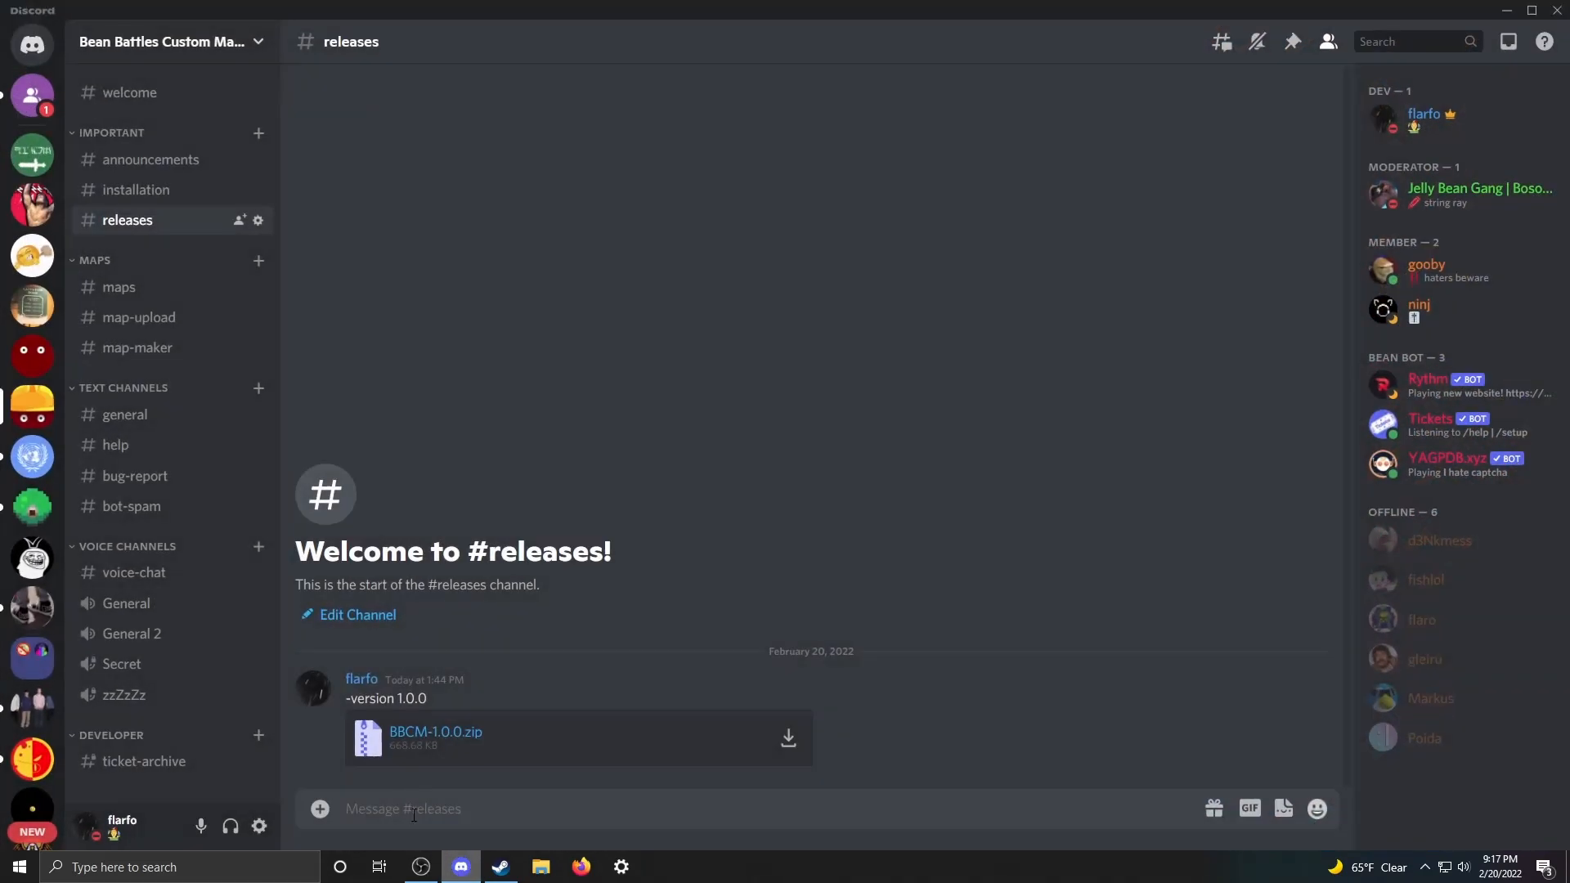
pyautogui.moveTo(197, 483)
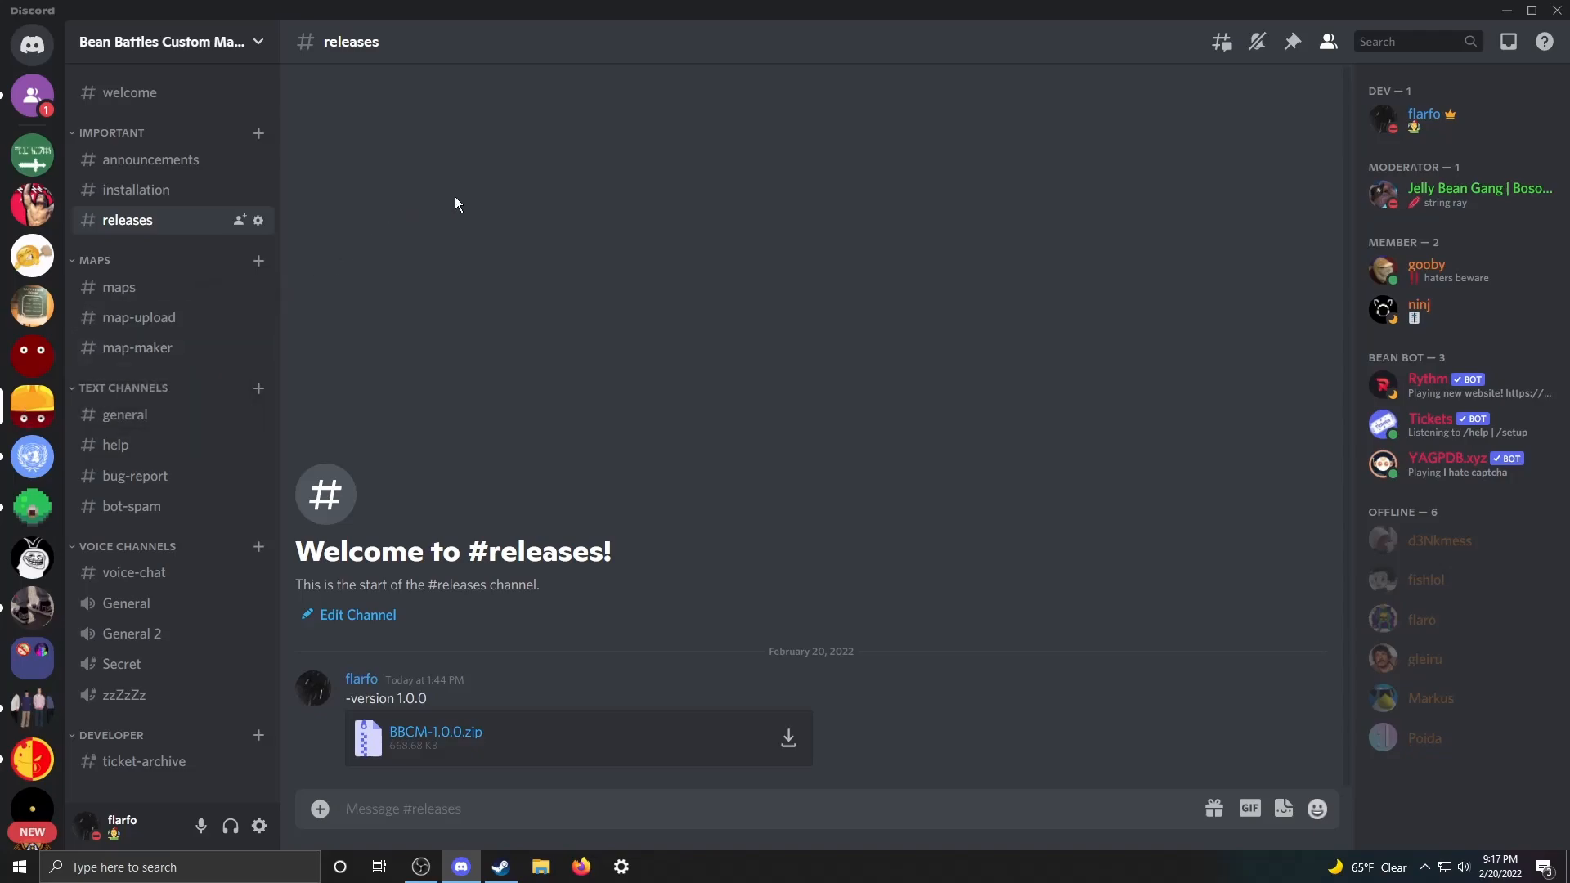
pyautogui.moveTo(786, 463)
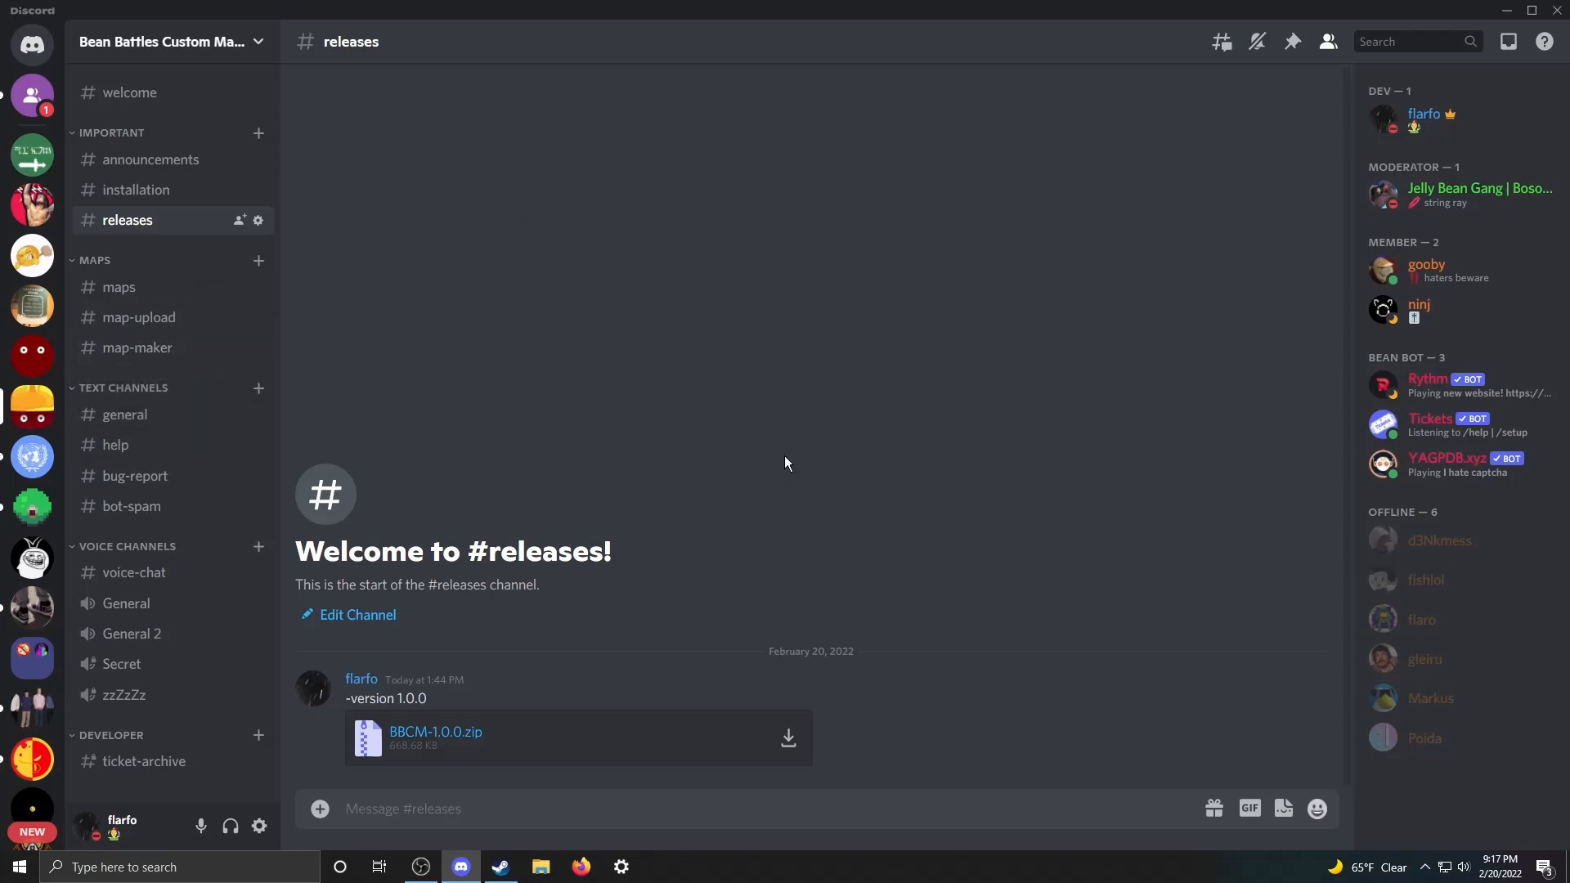
pyautogui.moveTo(583, 379)
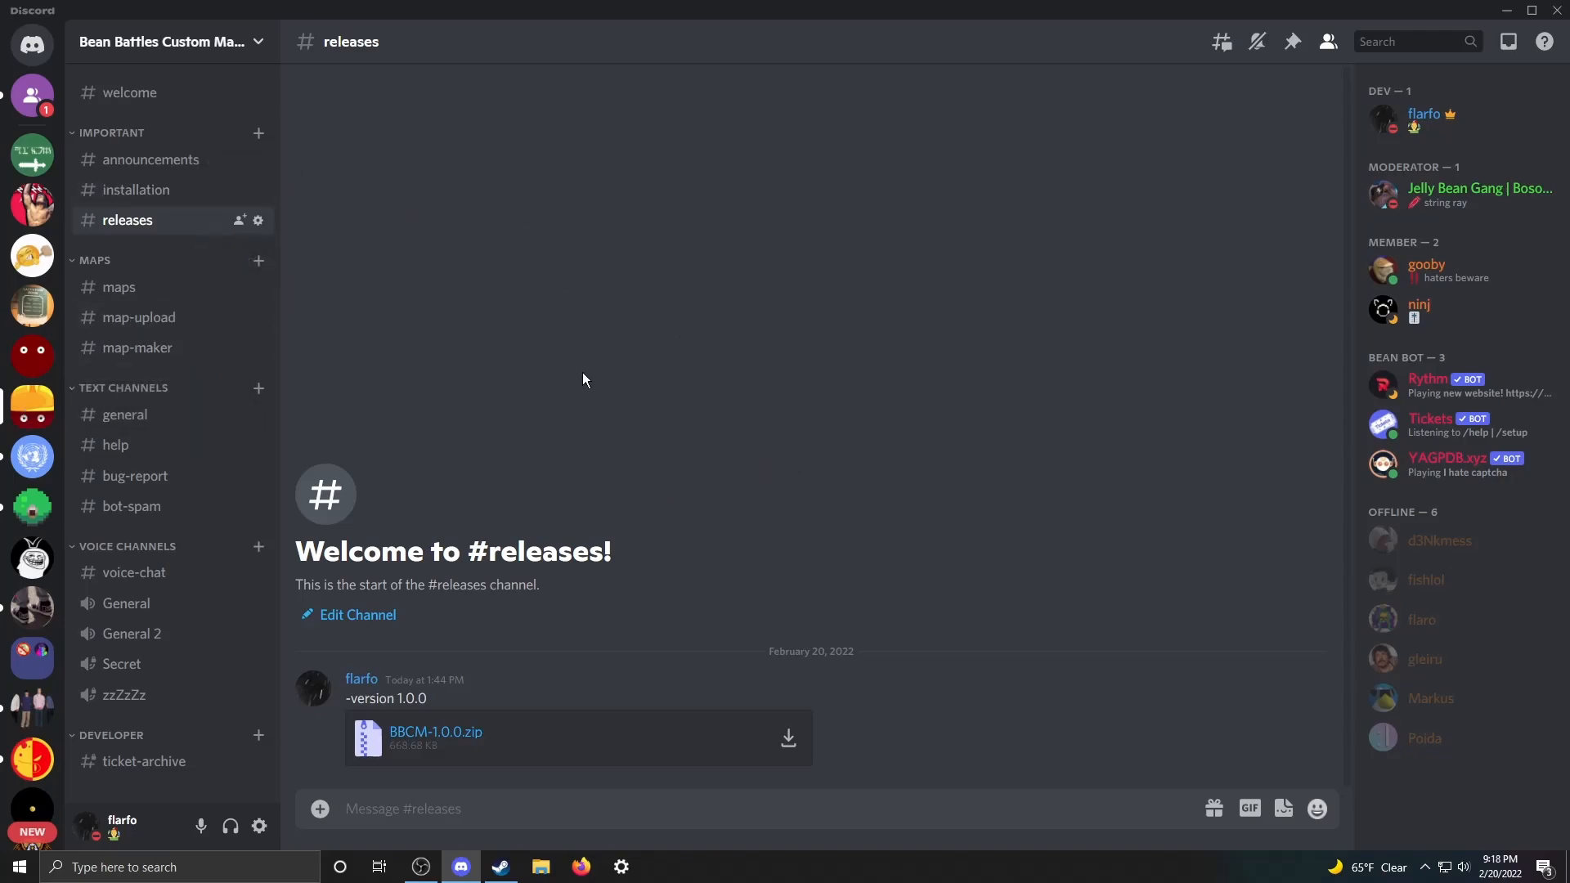
pyautogui.moveTo(572, 299)
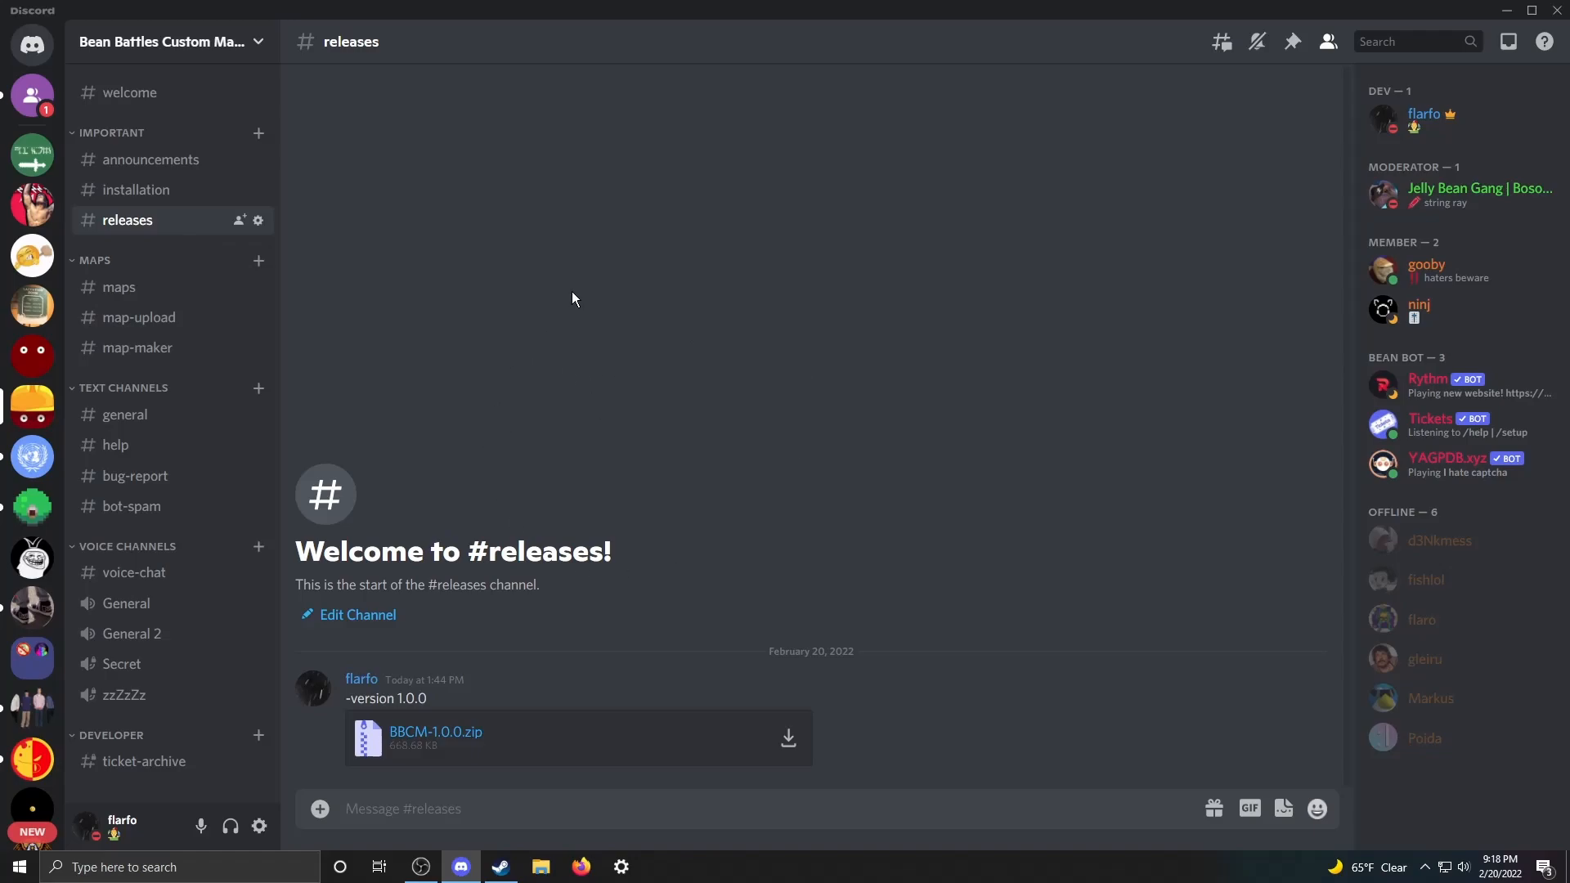
pyautogui.moveTo(148, 226)
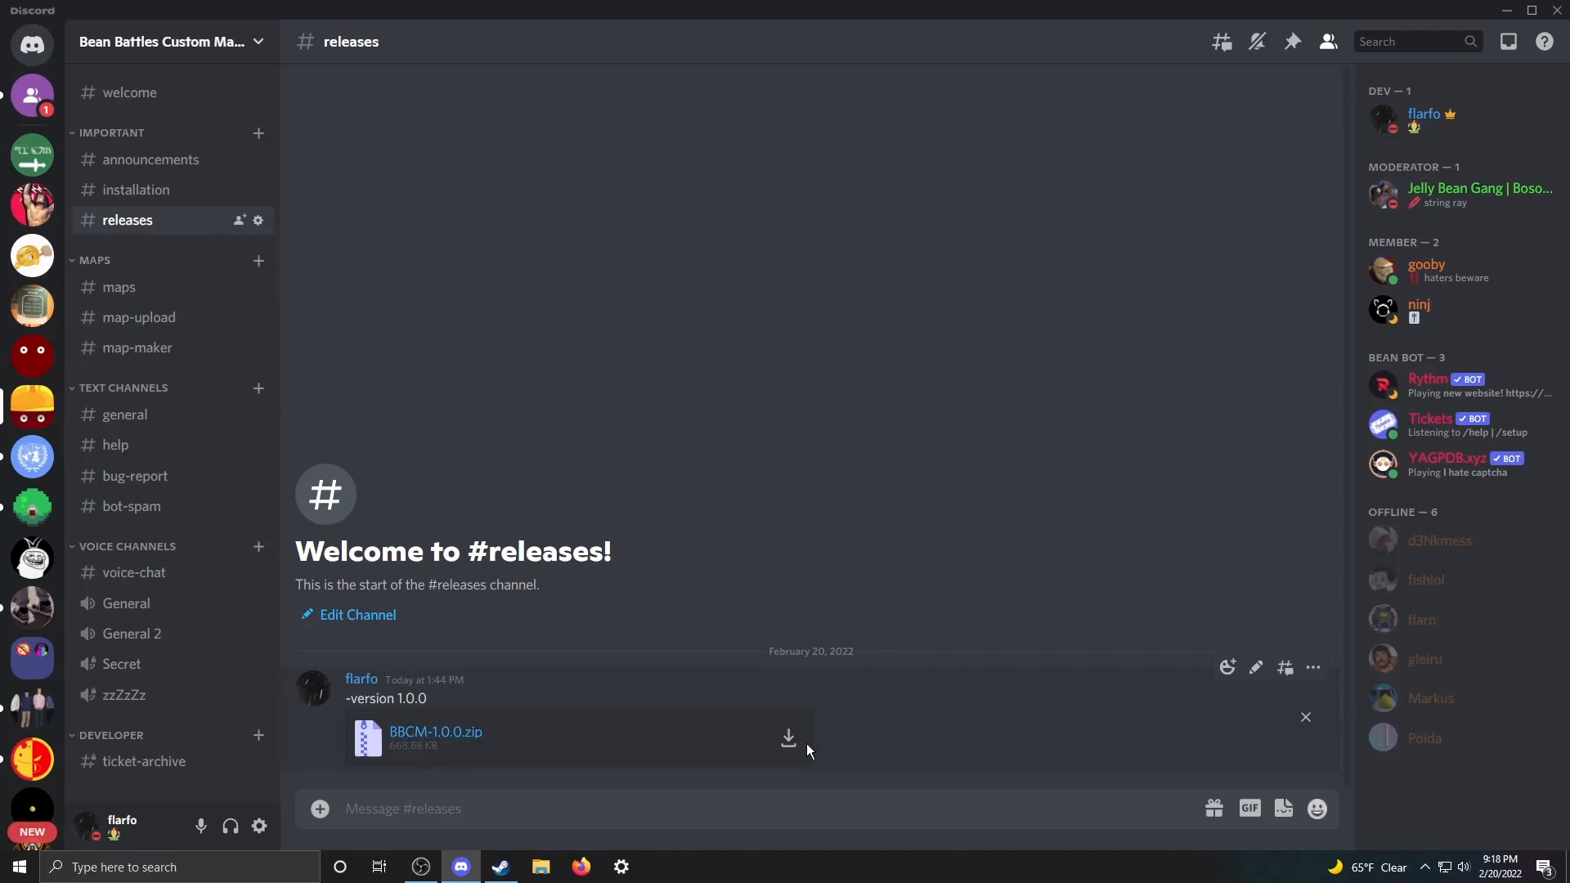
# - Download BBCM-1.0.0.zip, then copy it from the Downloads folder
pyautogui.click(788, 737)
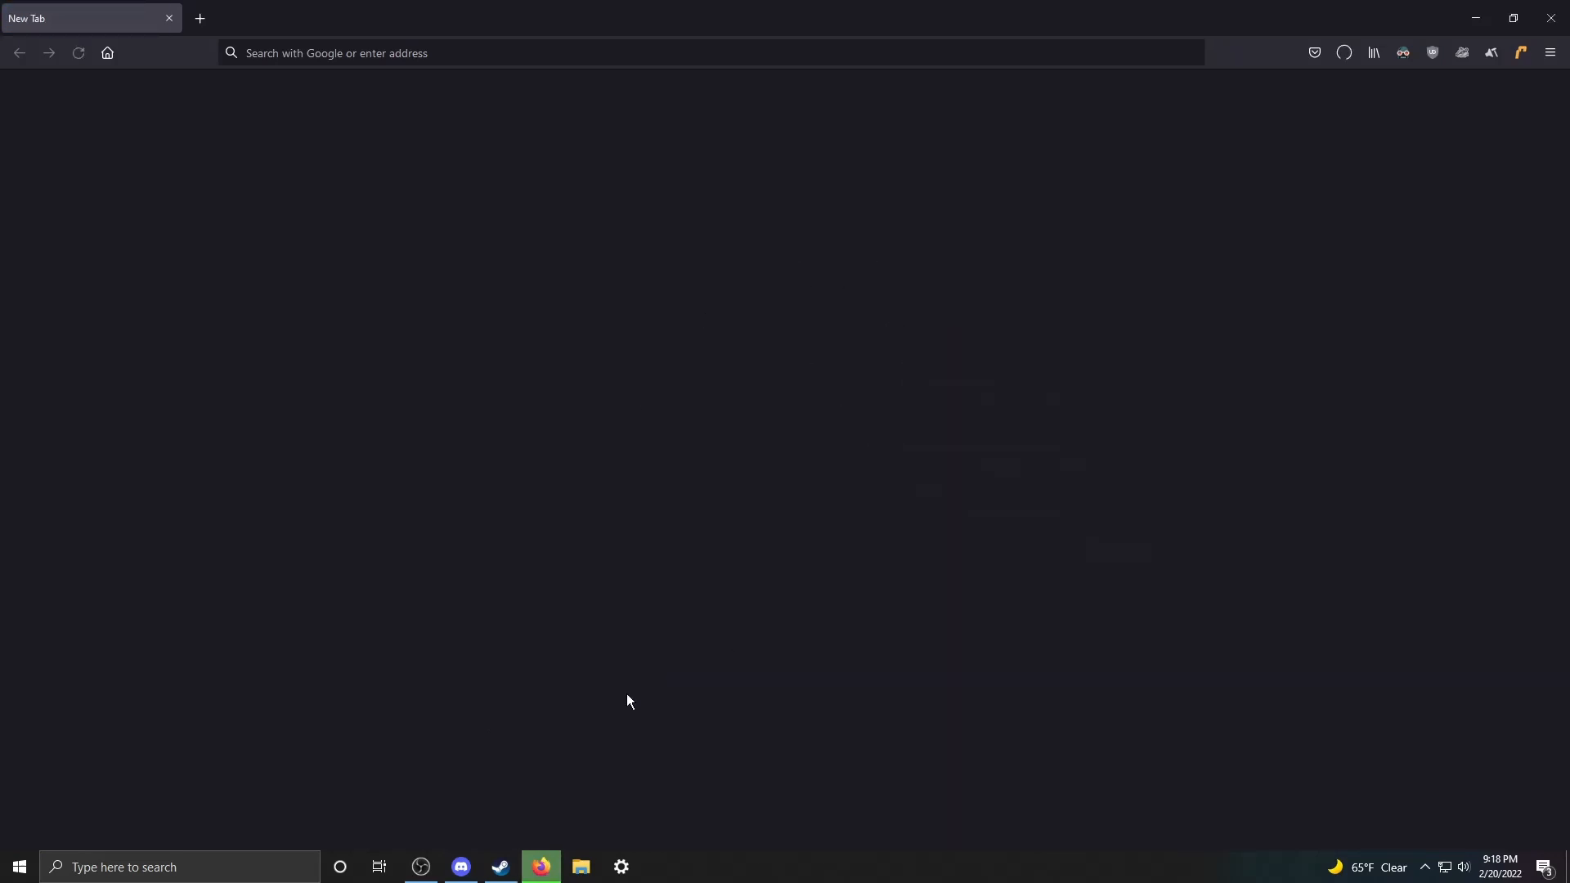
pyautogui.click(460, 874)
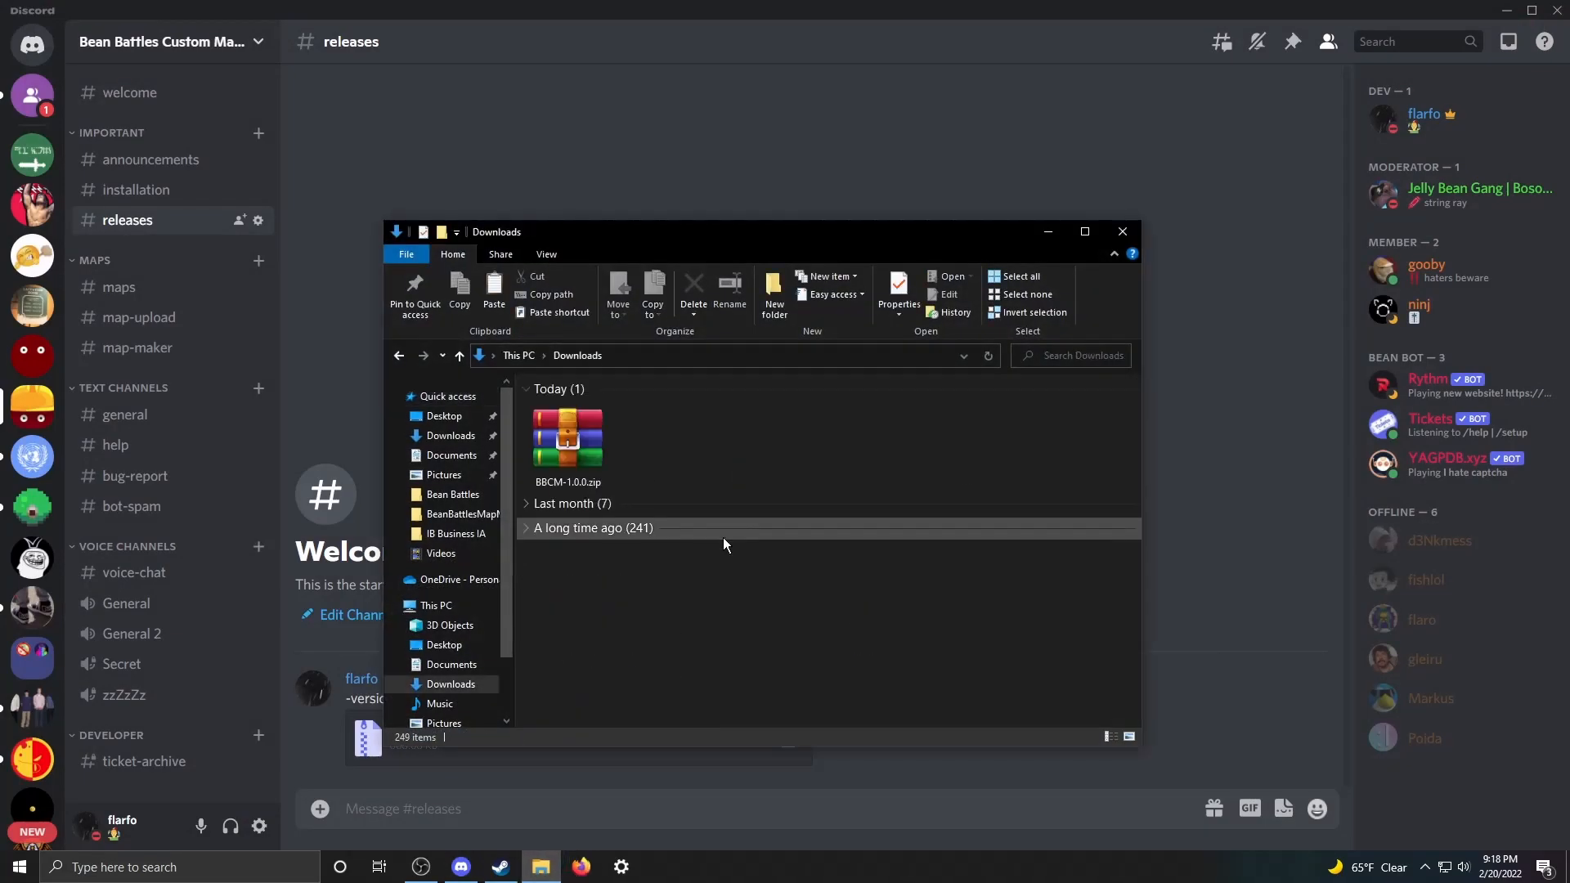
pyautogui.rightClick(565, 441)
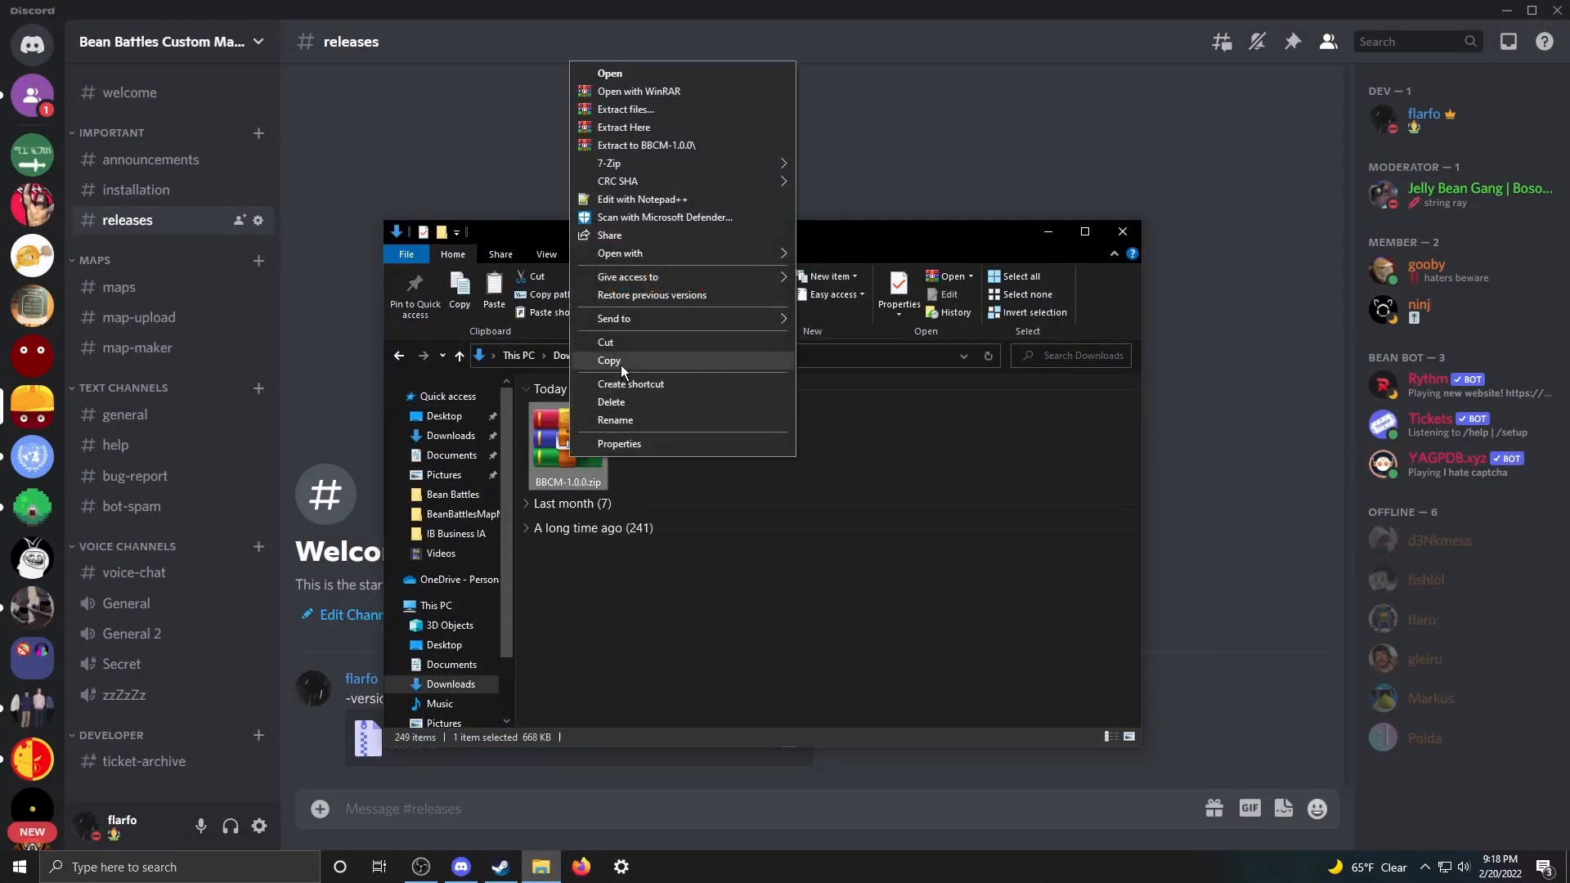
pyautogui.click(618, 365)
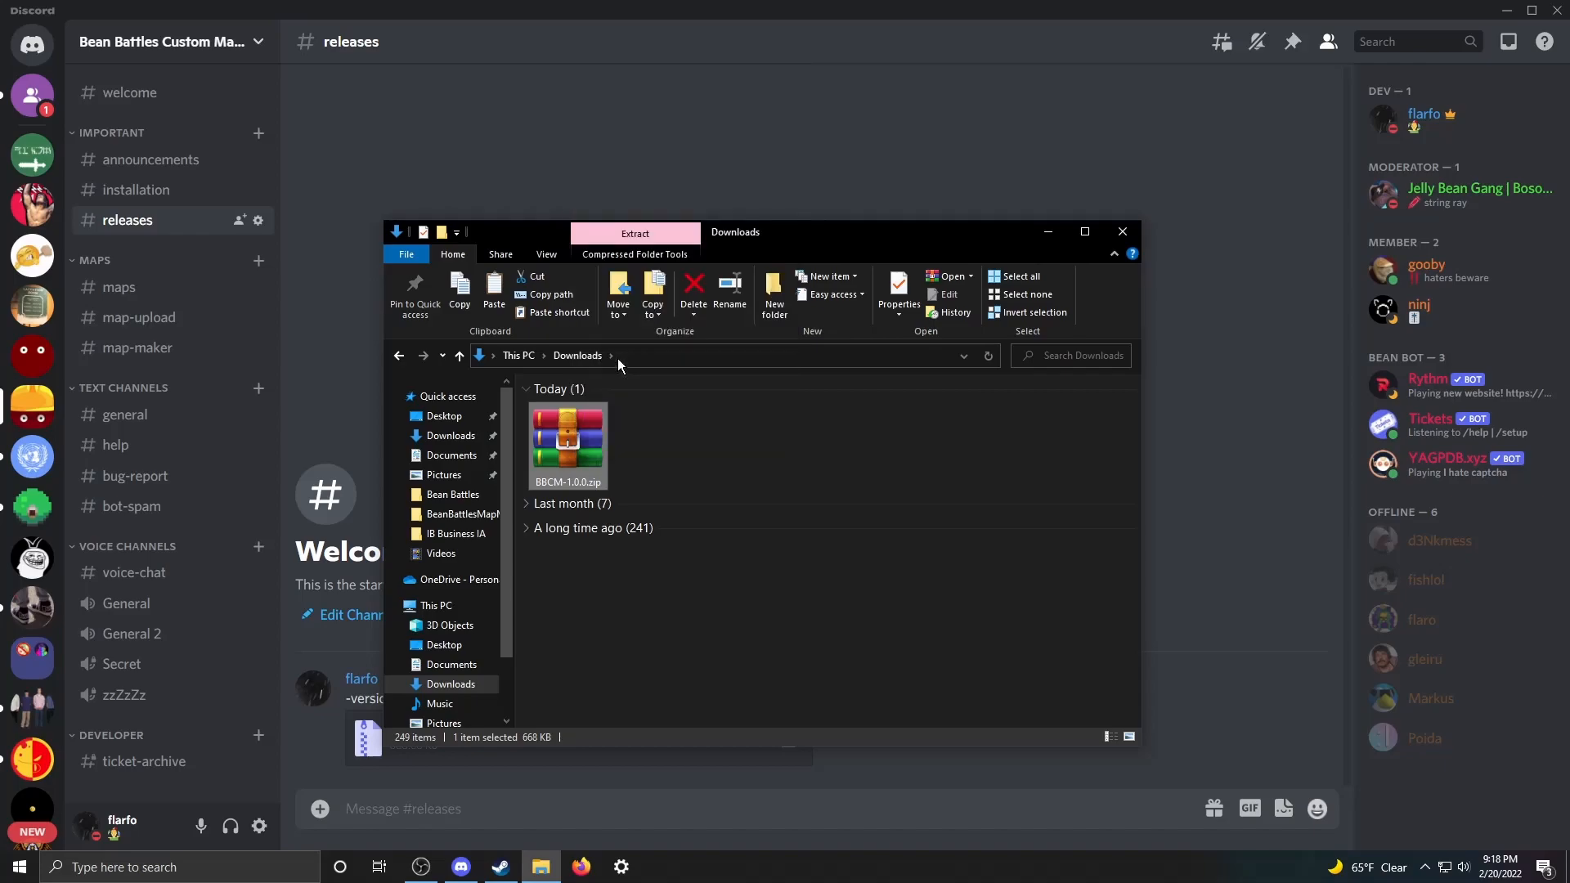
# - Select Bean Battles in the Steam library and bring up its Manage options to browse local files
pyautogui.click(501, 866)
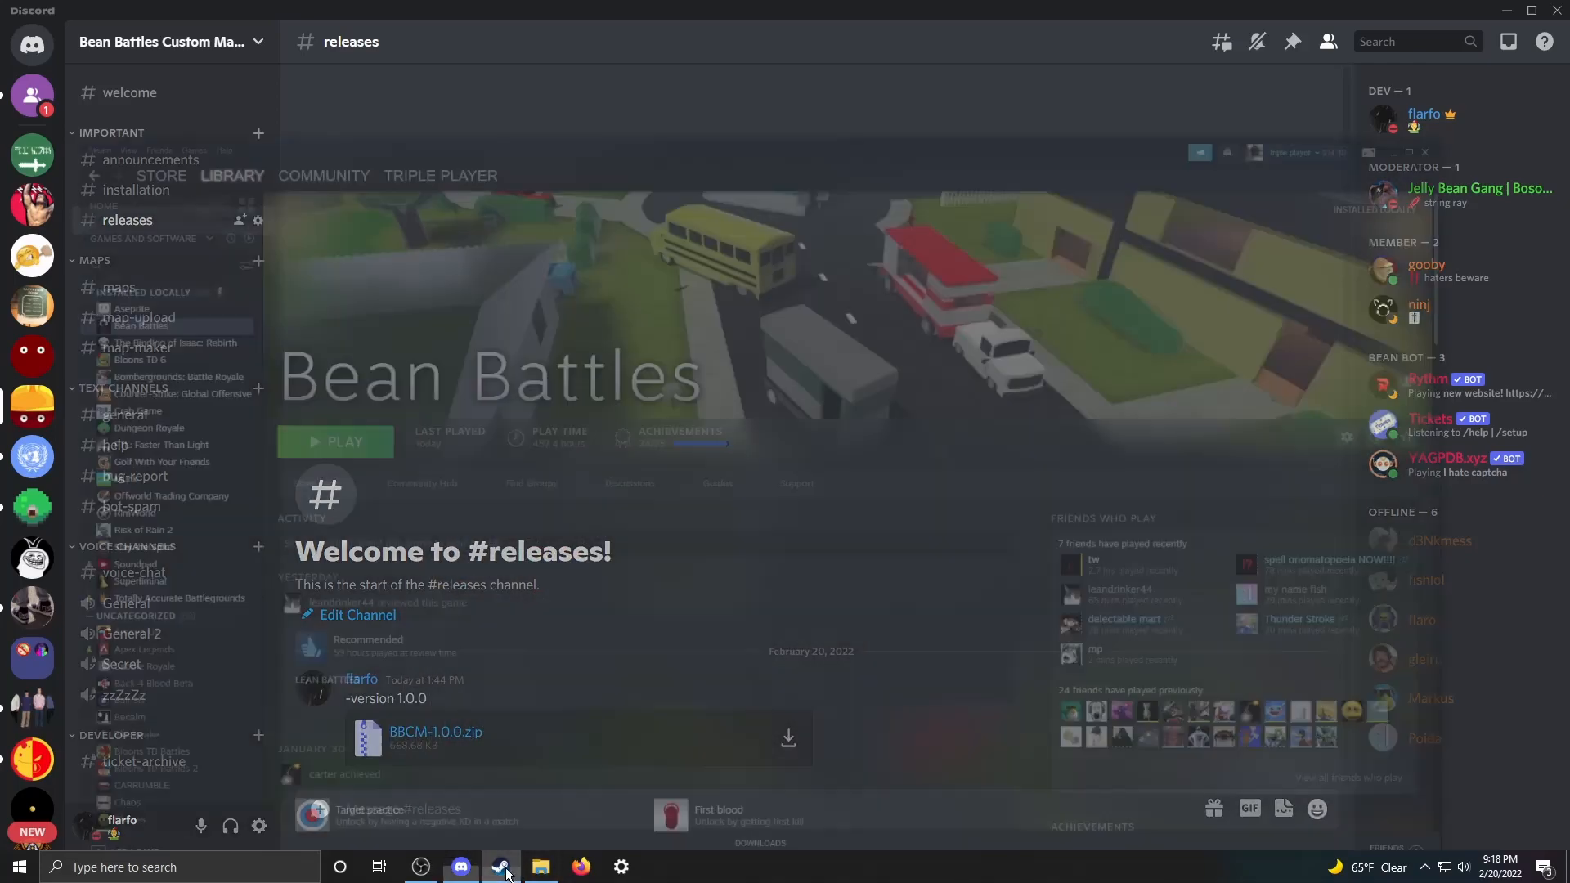
pyautogui.click(500, 867)
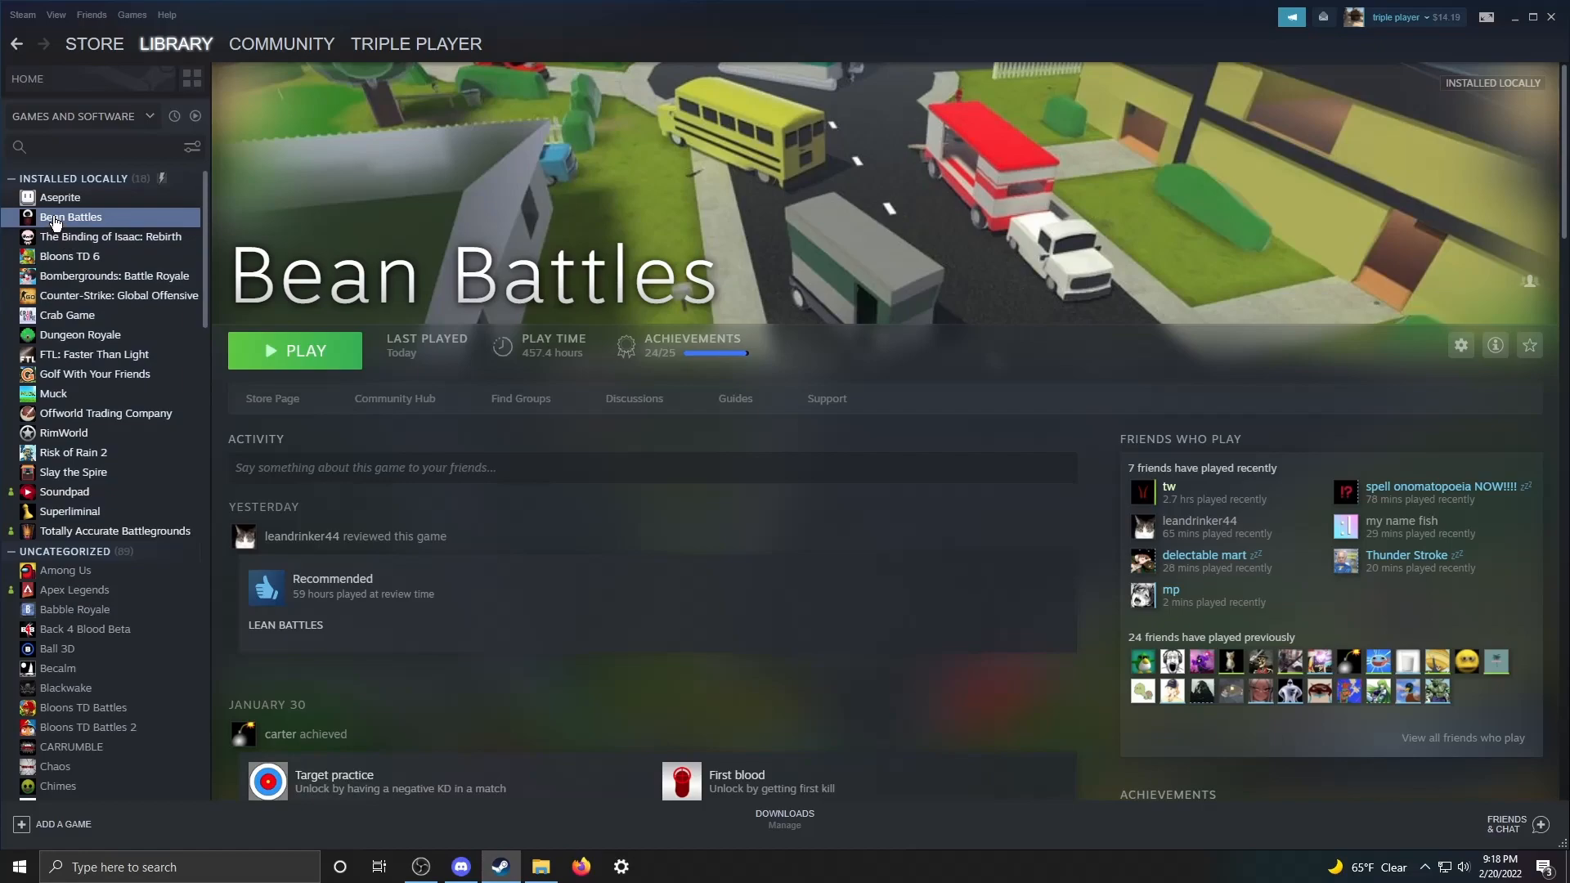
pyautogui.rightClick(70, 216)
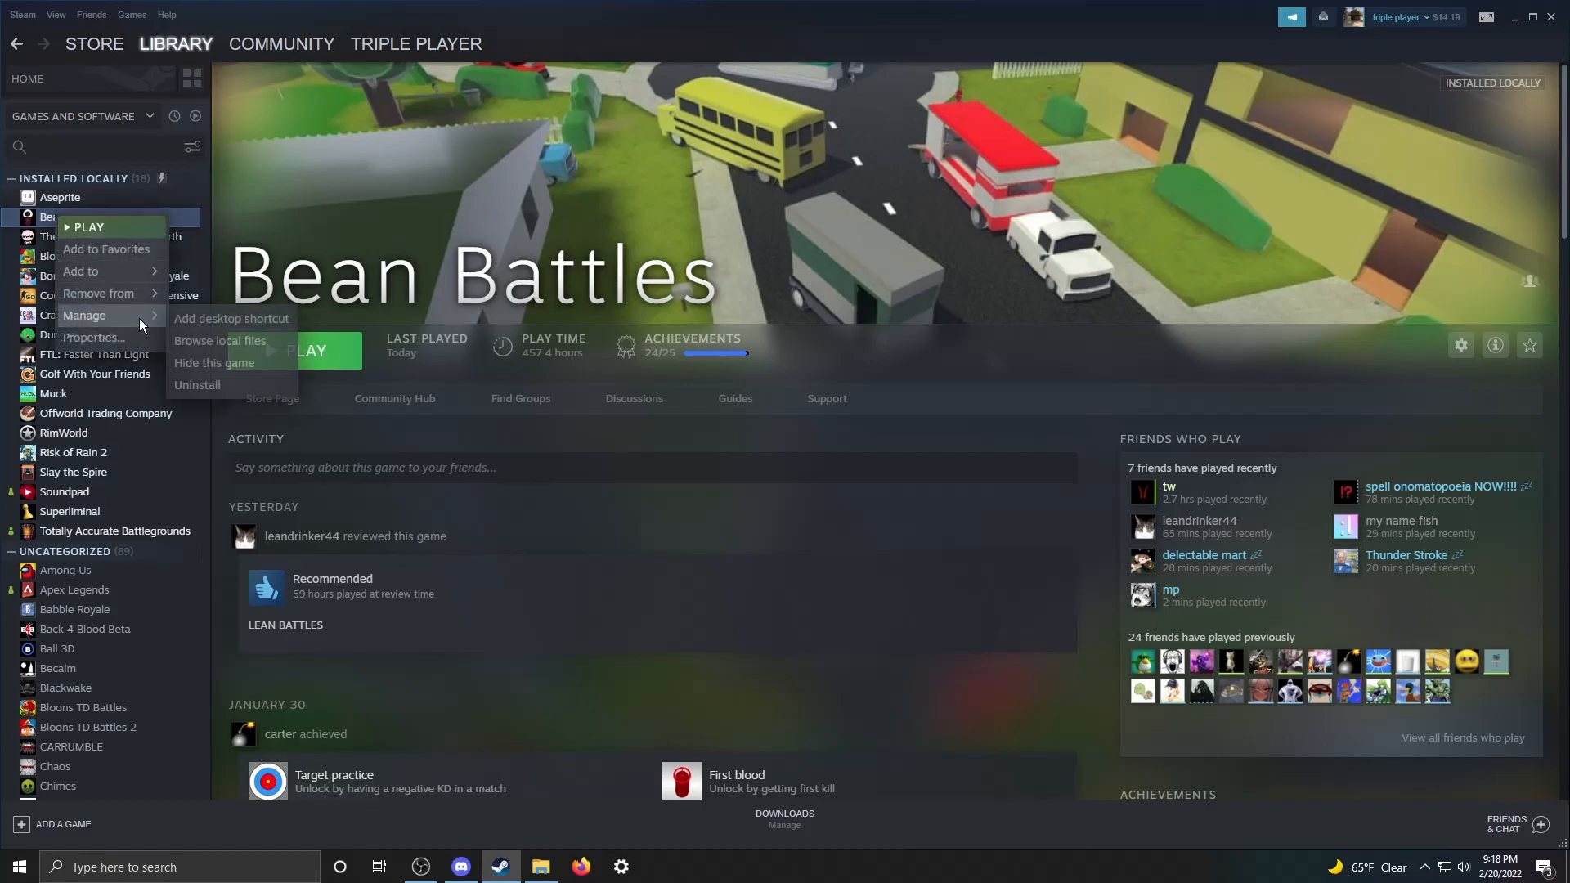
pyautogui.moveTo(218, 340)
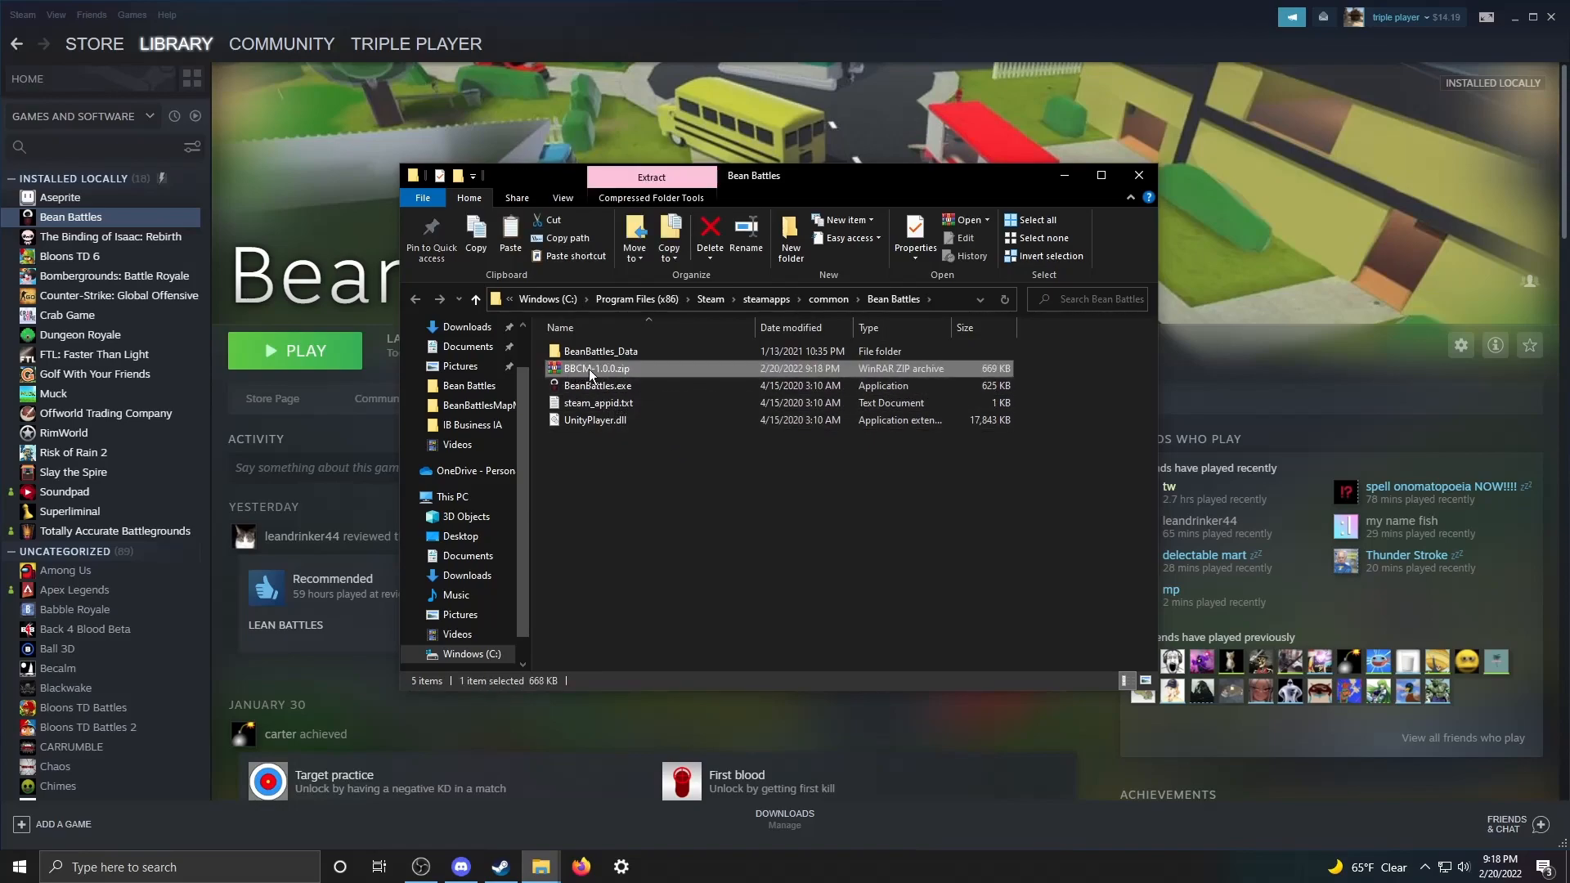
pyautogui.moveTo(601, 368)
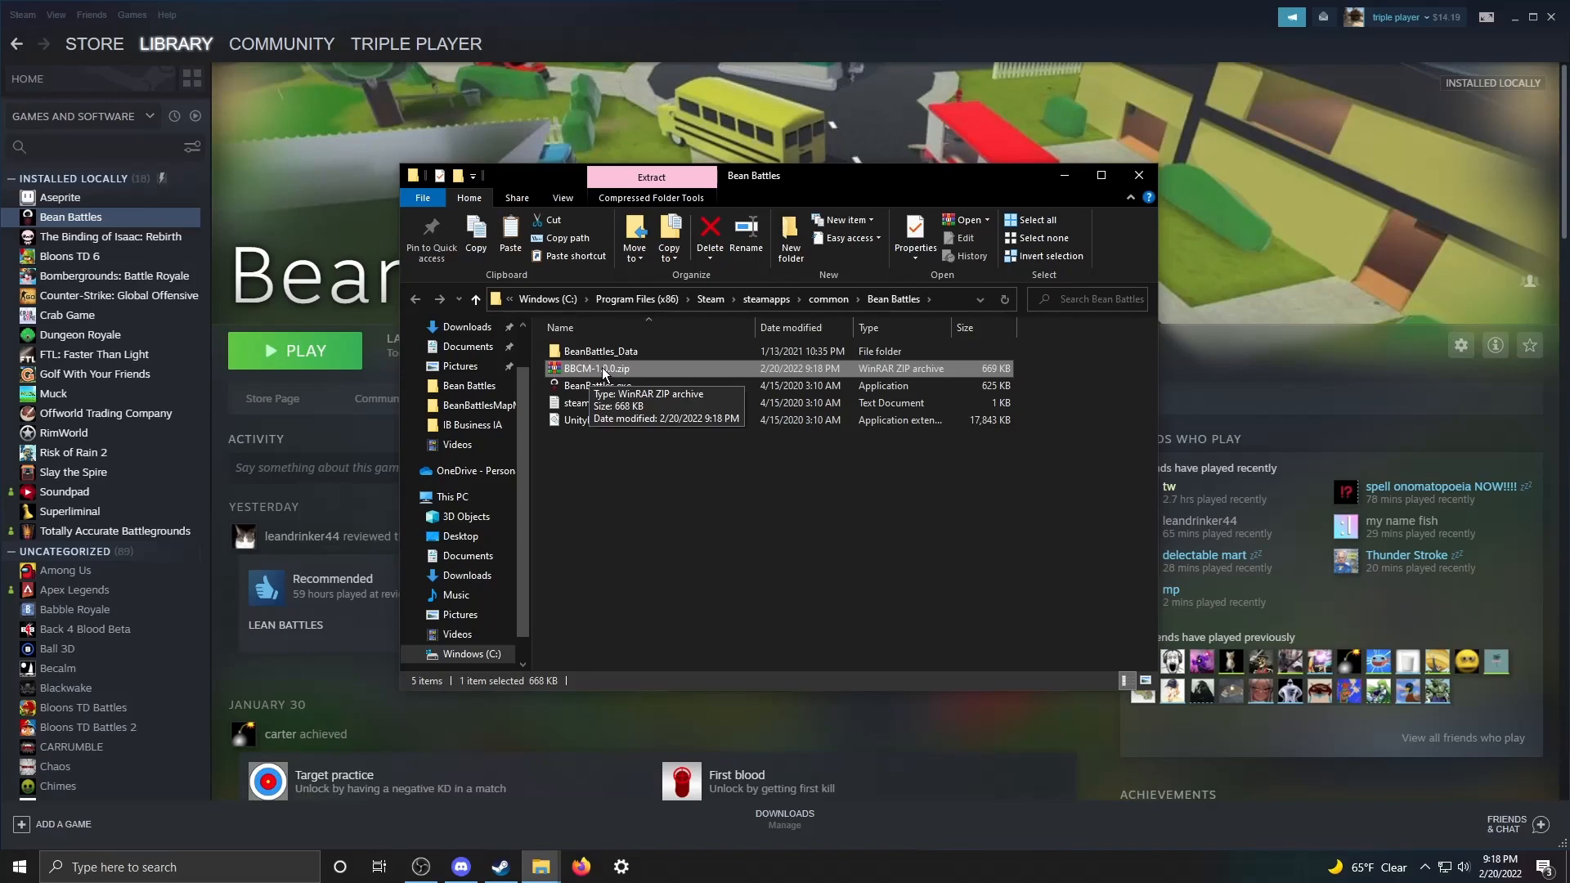
# - Extract BBCM-1.0.0.zip into the Bean Battles folder, adding BepInEx and Maps, and remove the zip
pyautogui.rightClick(594, 369)
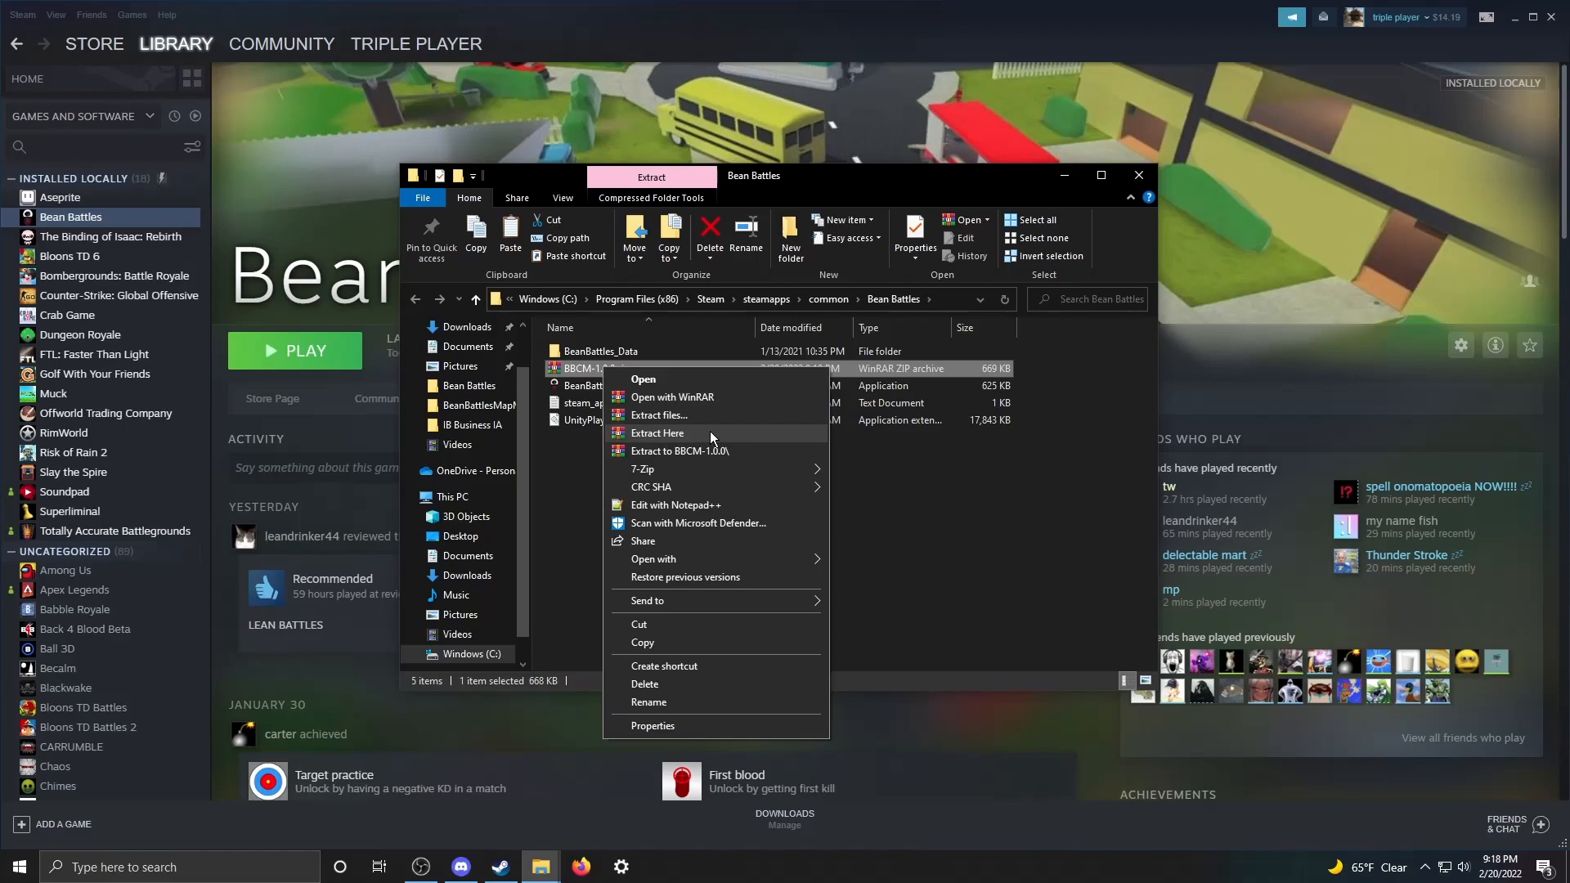
pyautogui.click(656, 432)
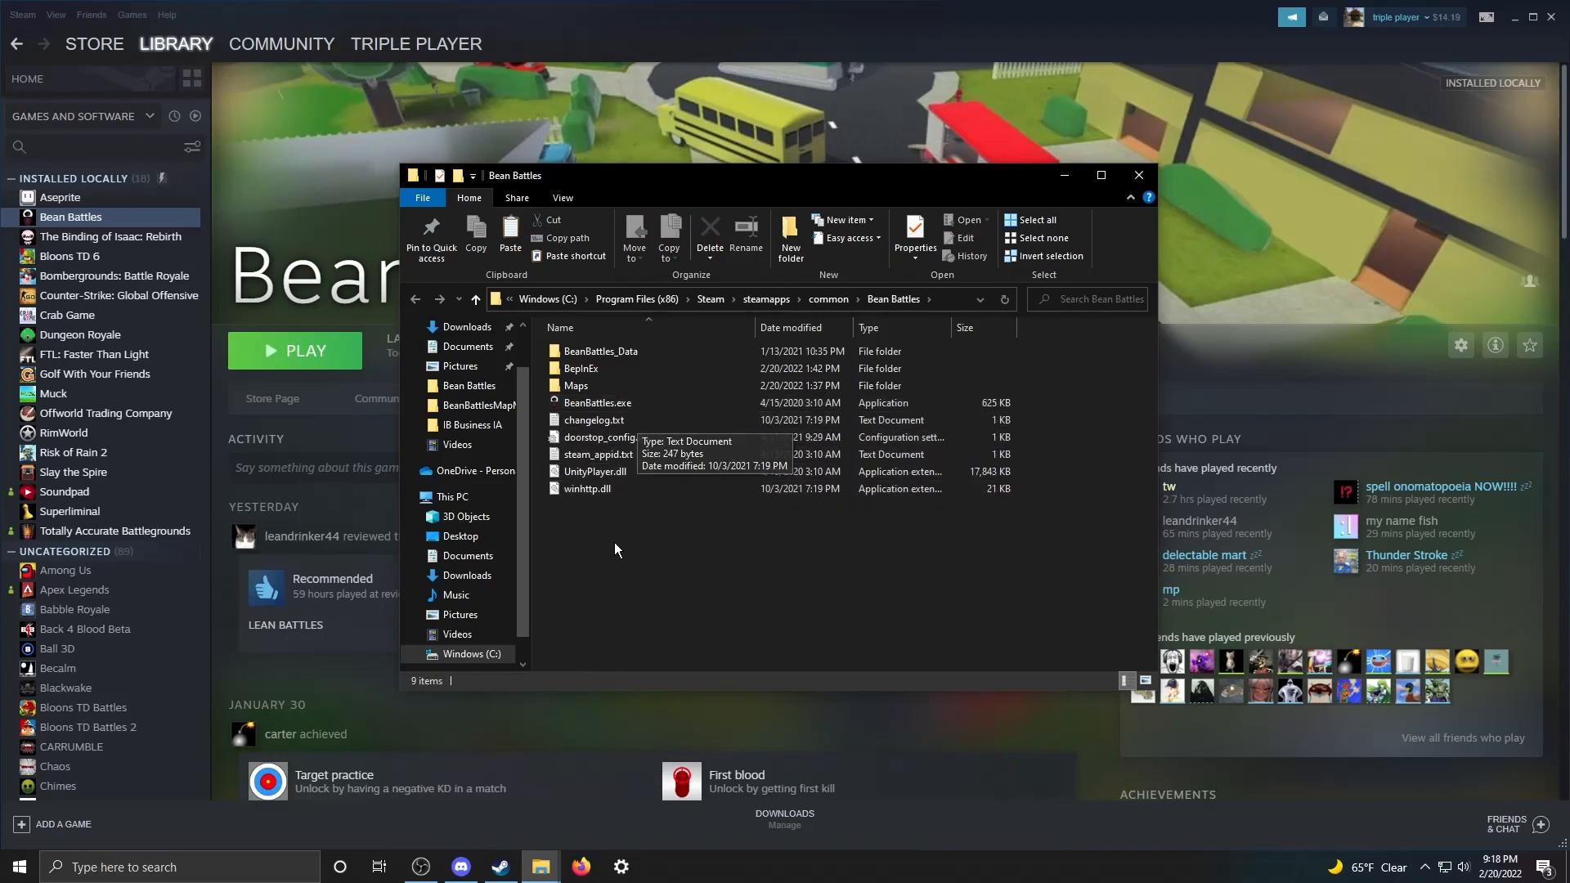
pyautogui.click(581, 369)
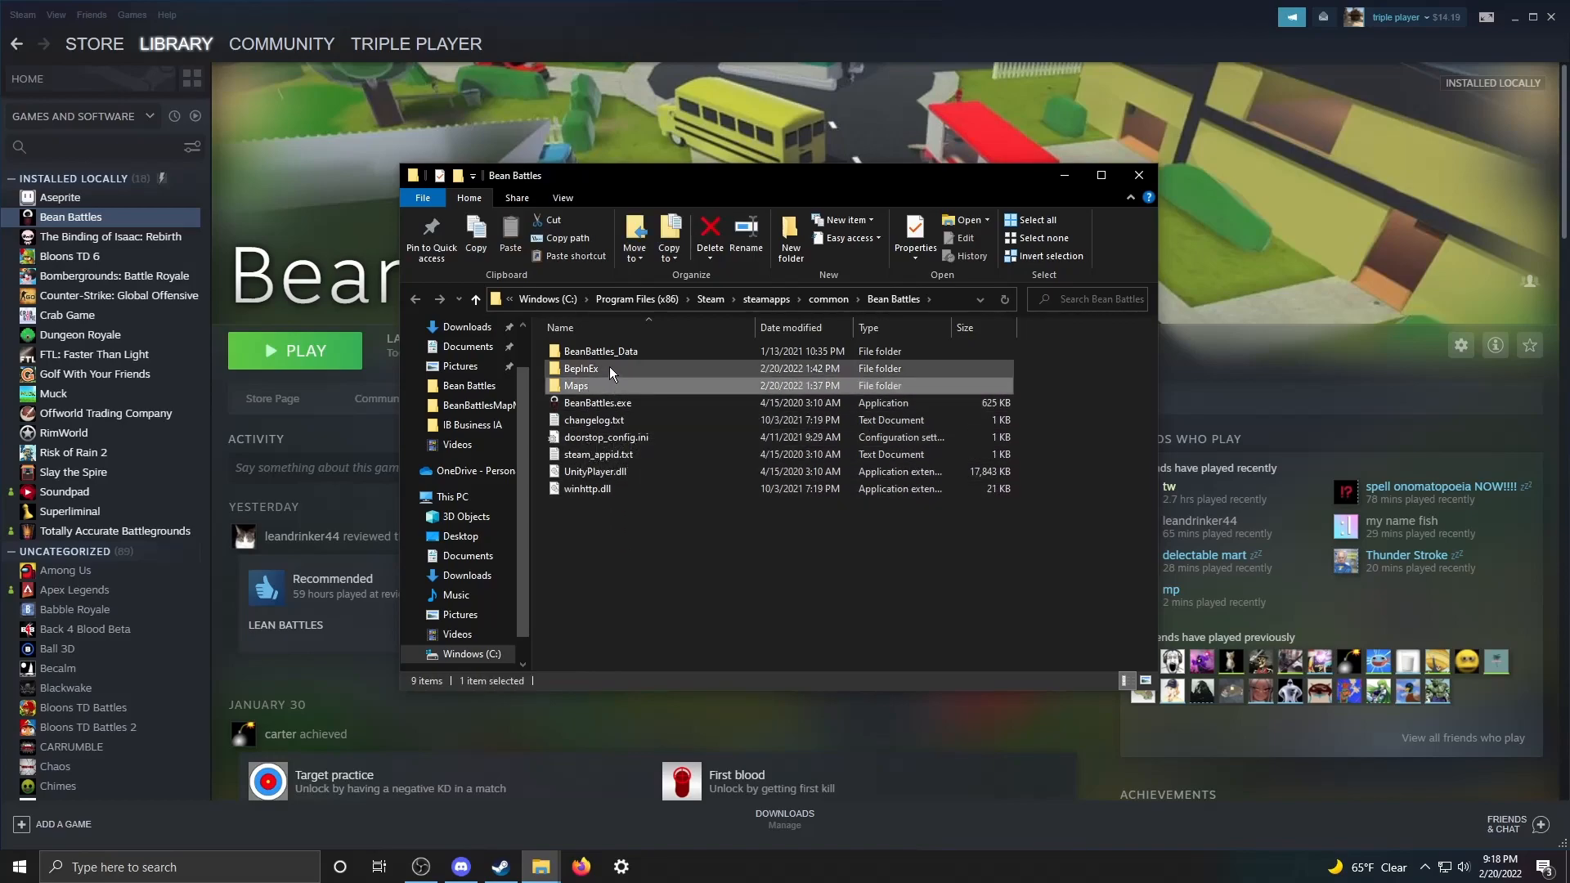
pyautogui.click(605, 436)
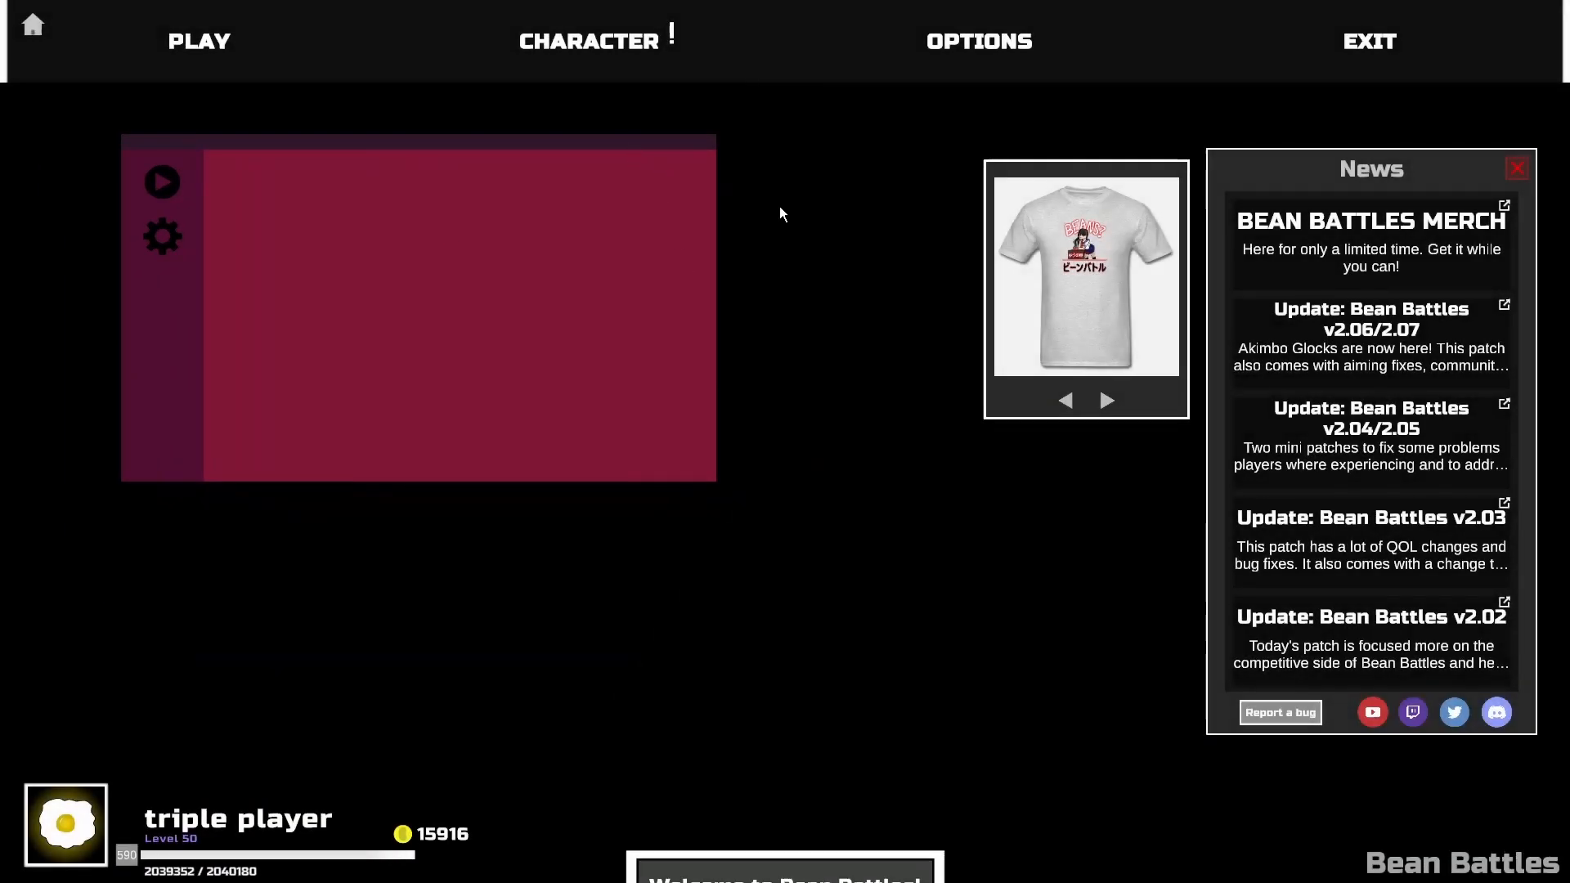
# - Launch the modded Bean Battles from Steam and let it reach the main menu
pyautogui.click(198, 41)
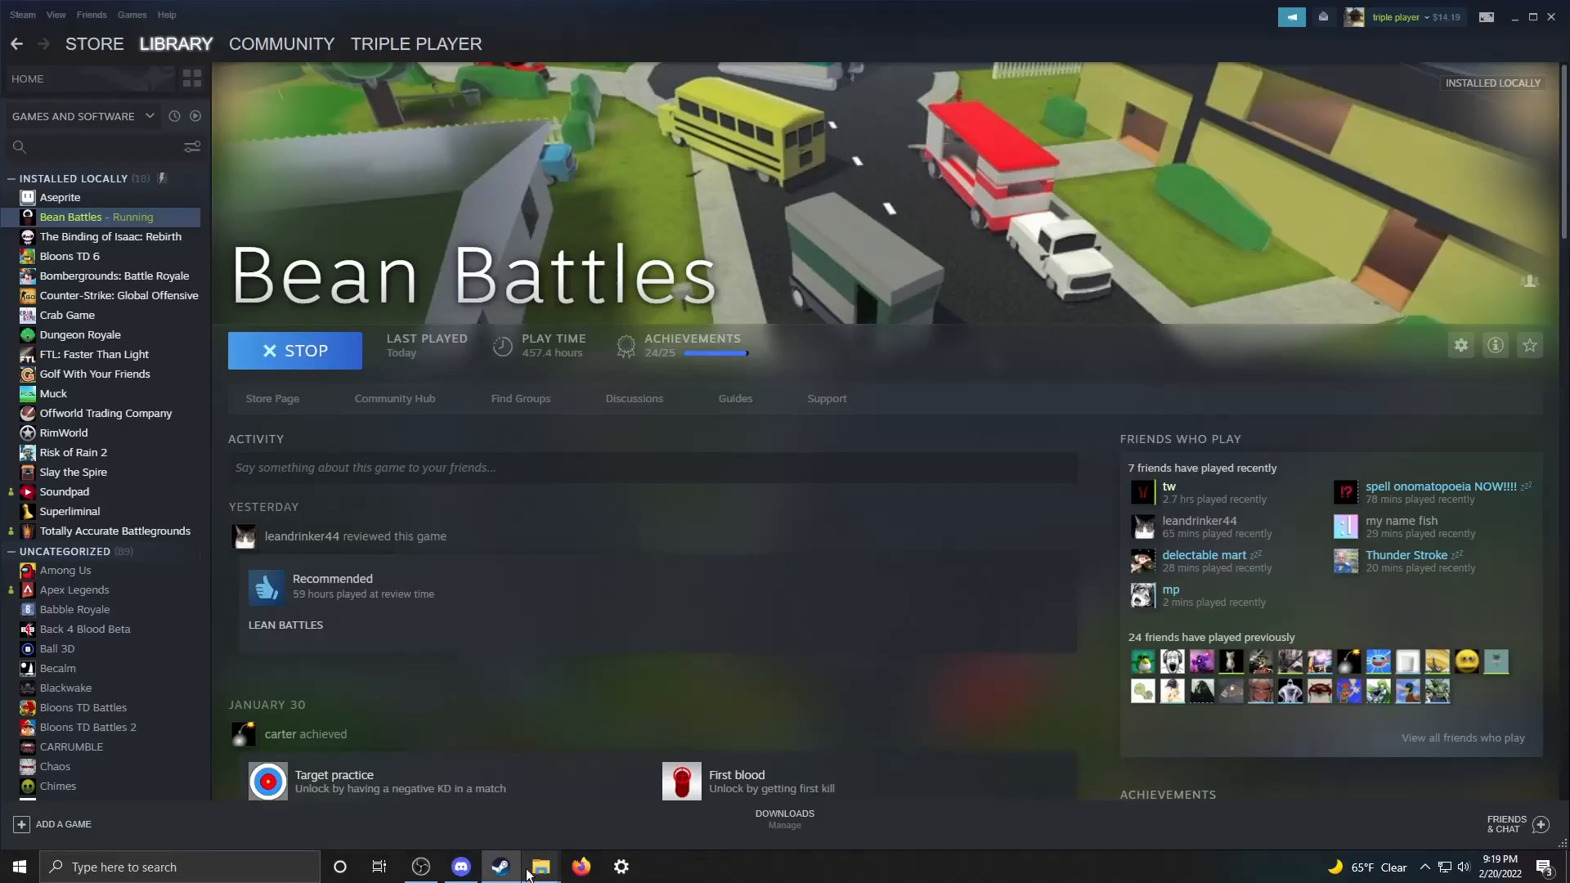
# - Return to the Discord server and go to the #maps channel with the test_map_3.zip post
pyautogui.click(460, 867)
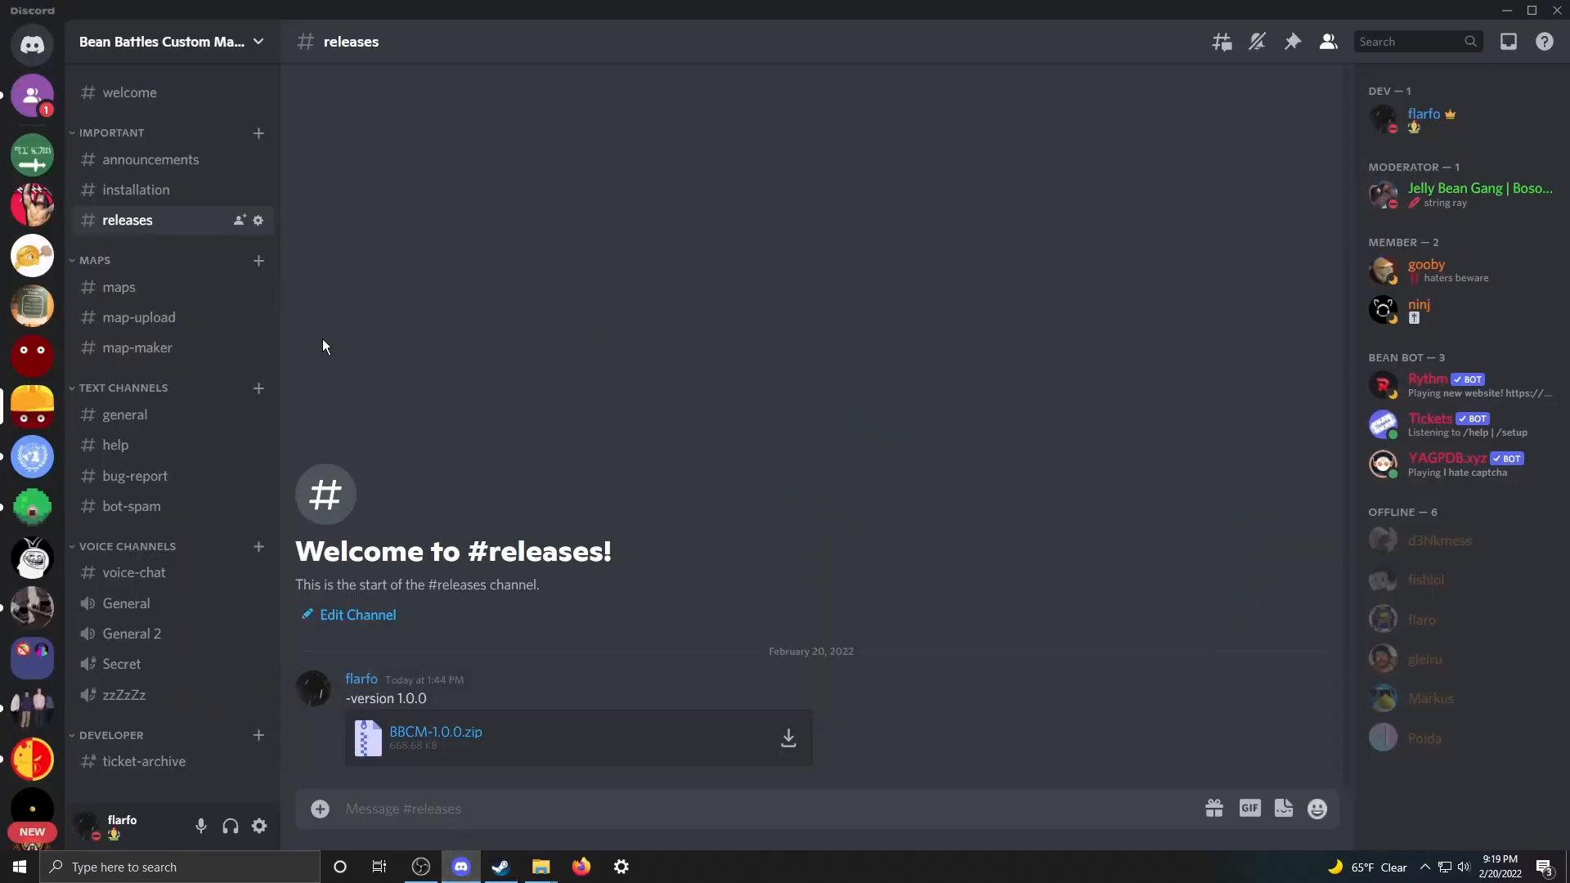
pyautogui.moveTo(118, 287)
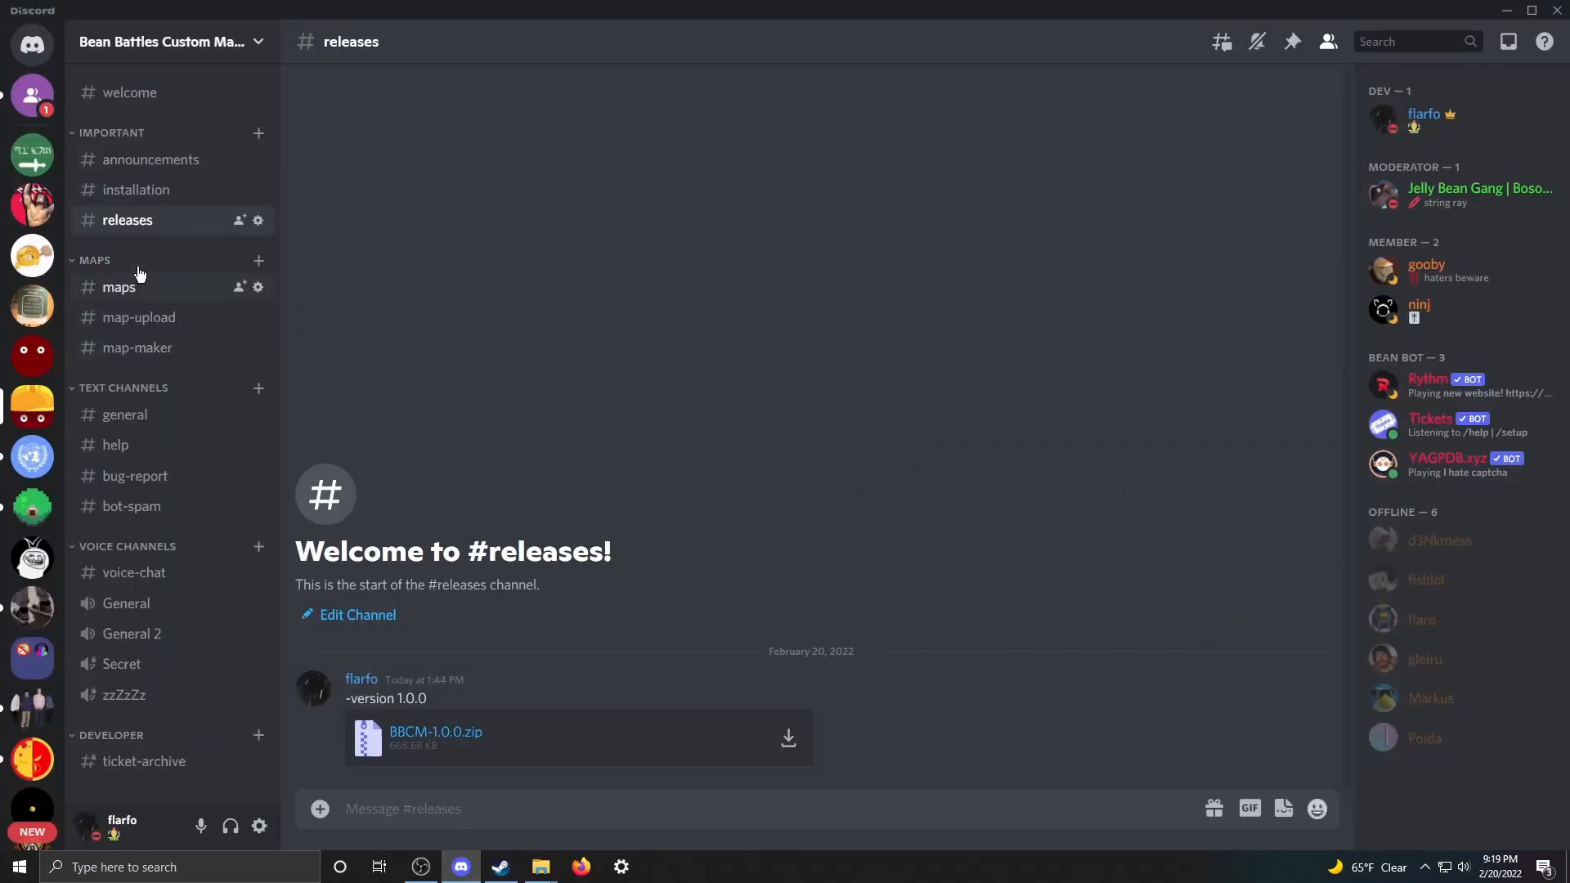
pyautogui.click(118, 287)
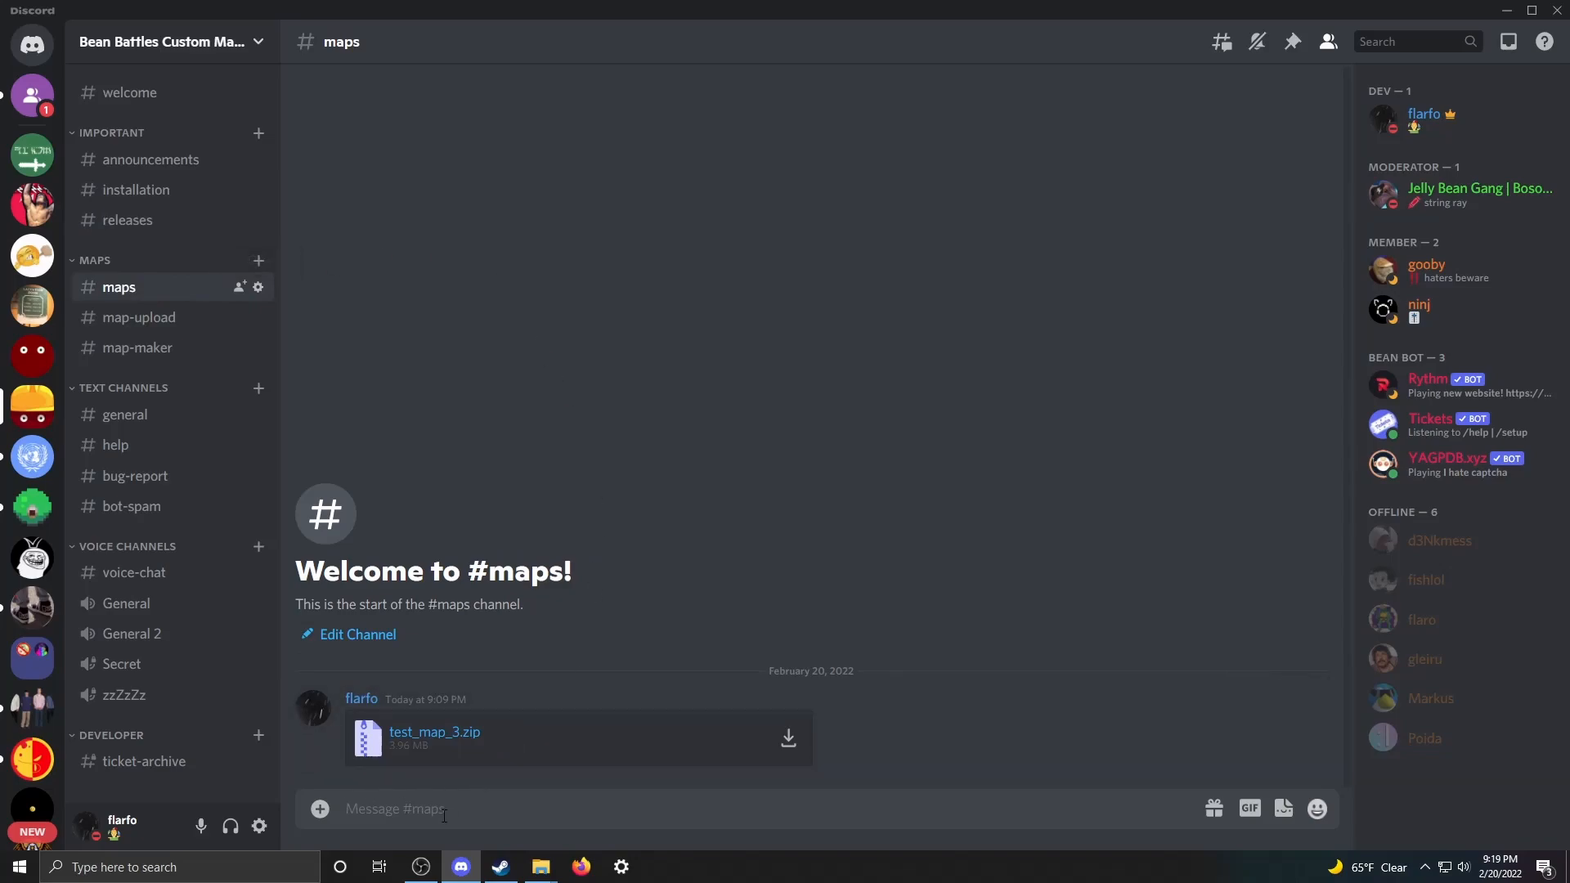
pyautogui.moveTo(447, 762)
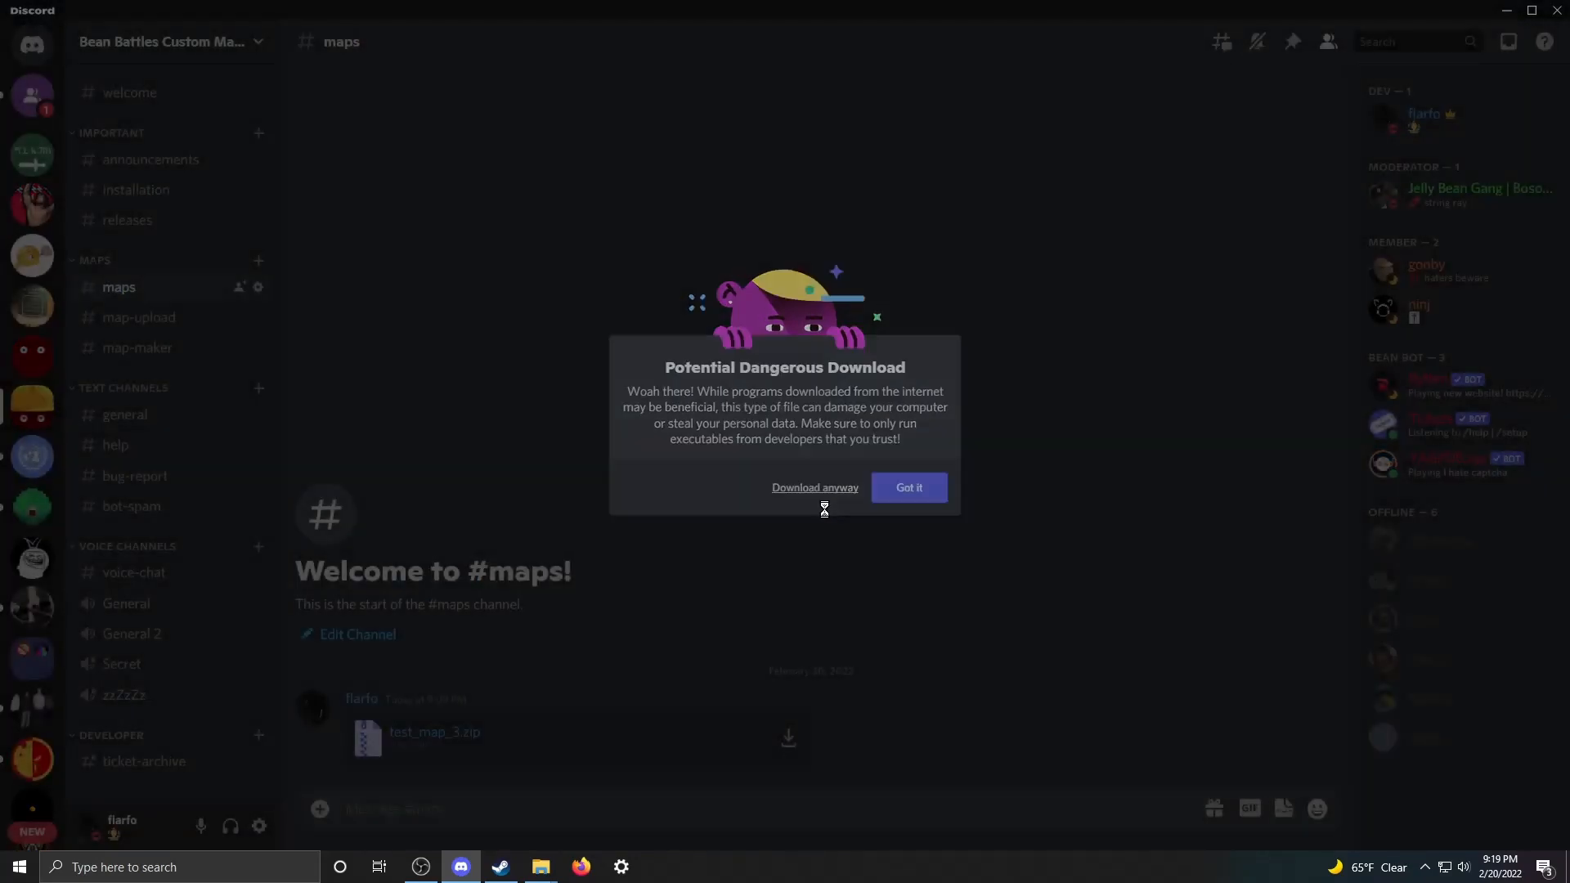
# - Download test_map_3.zip anyway, save it to Downloads and copy it for moving
pyautogui.click(579, 866)
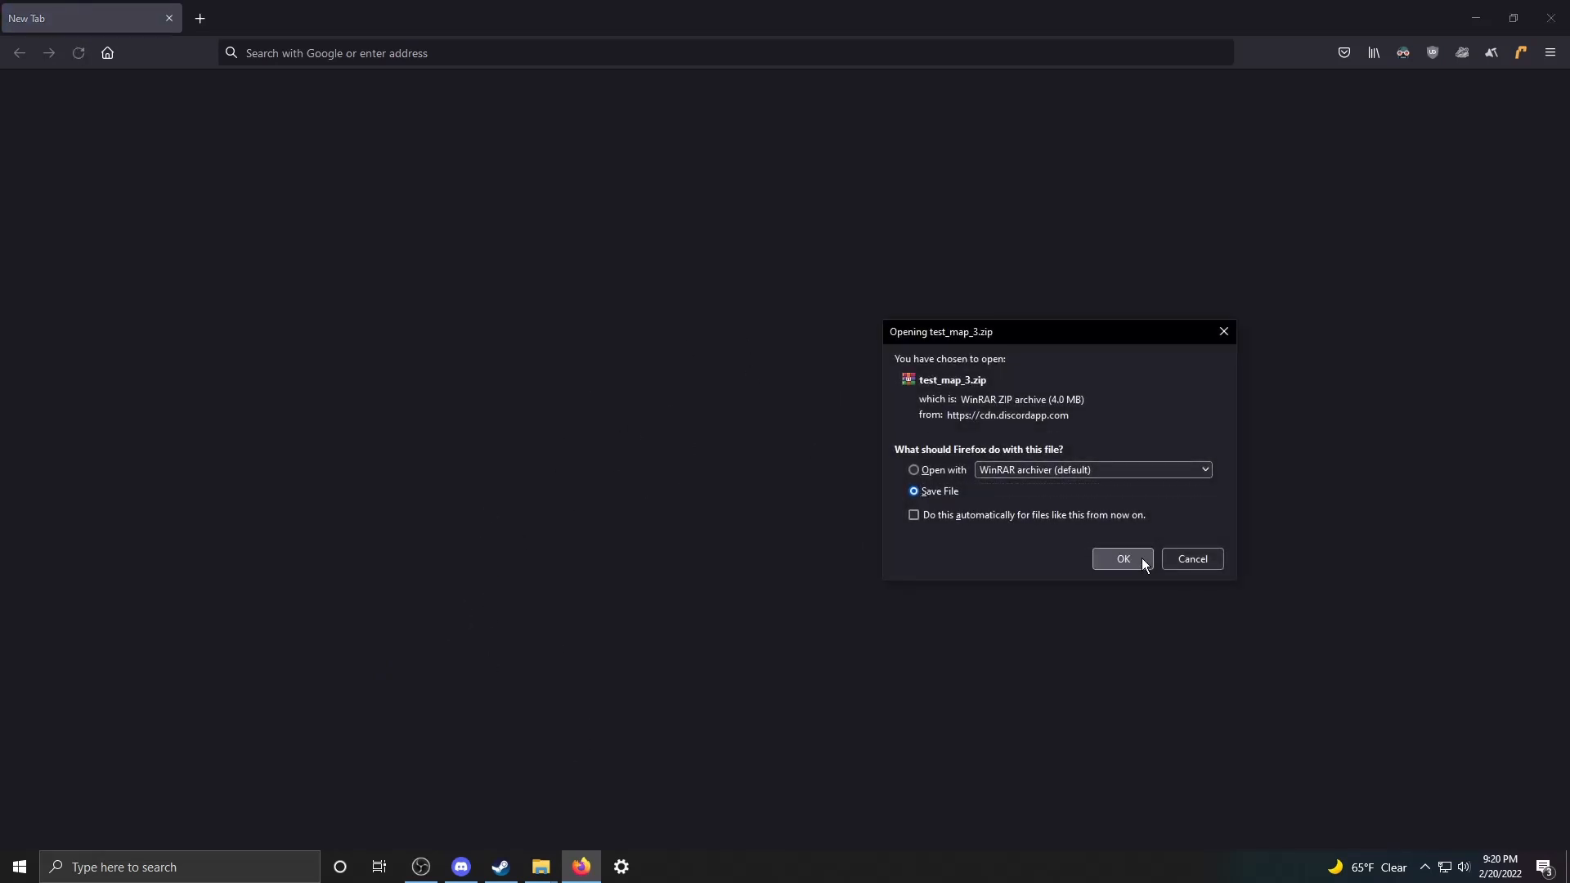
pyautogui.click(1120, 558)
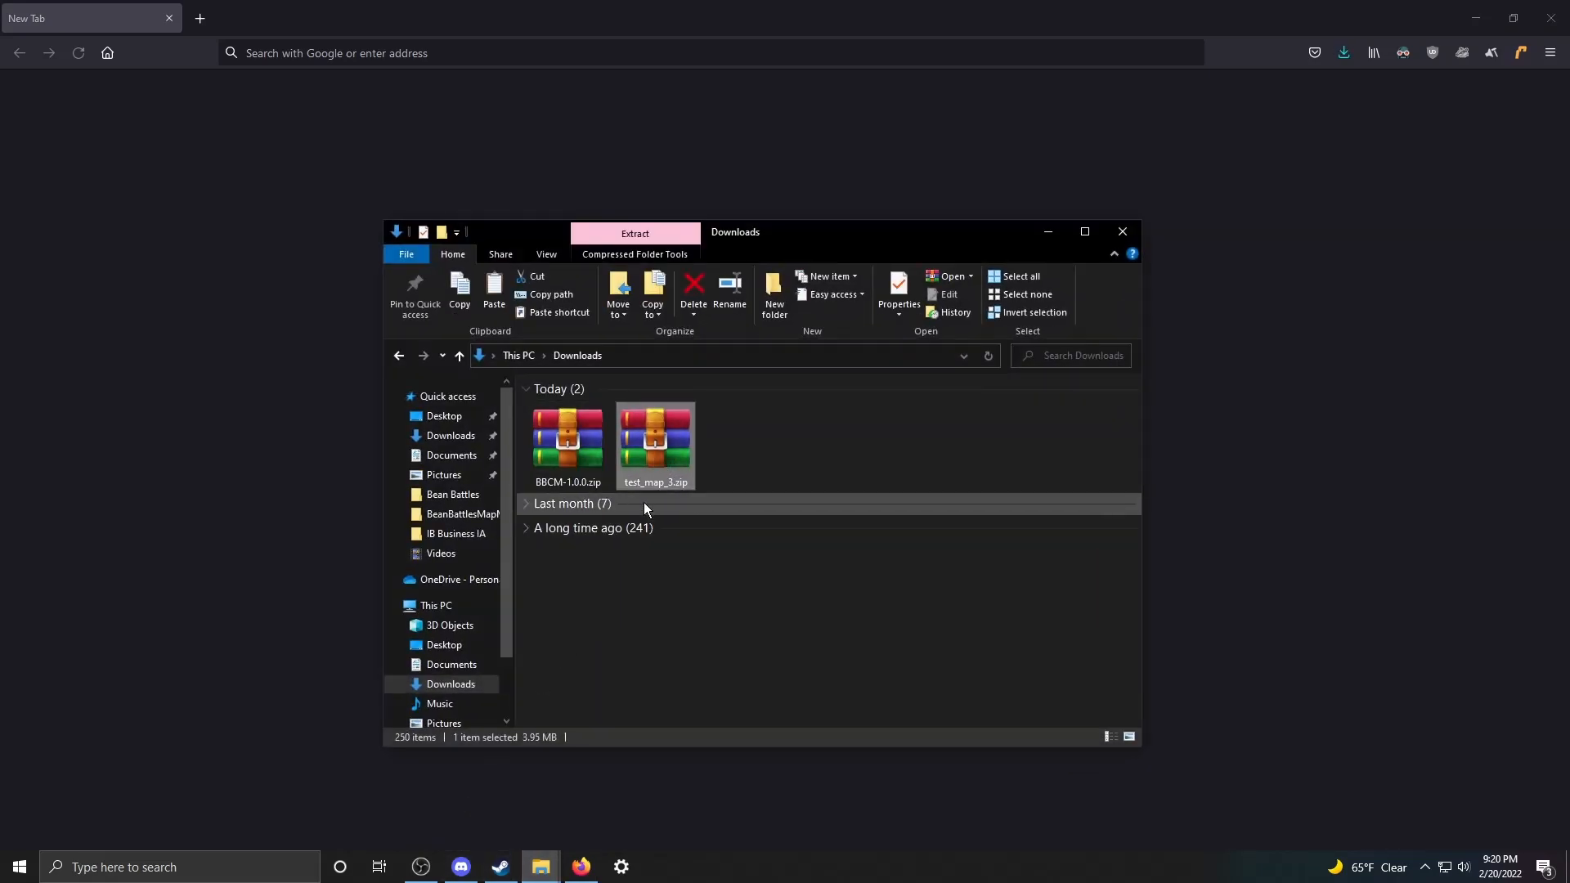
pyautogui.rightClick(654, 446)
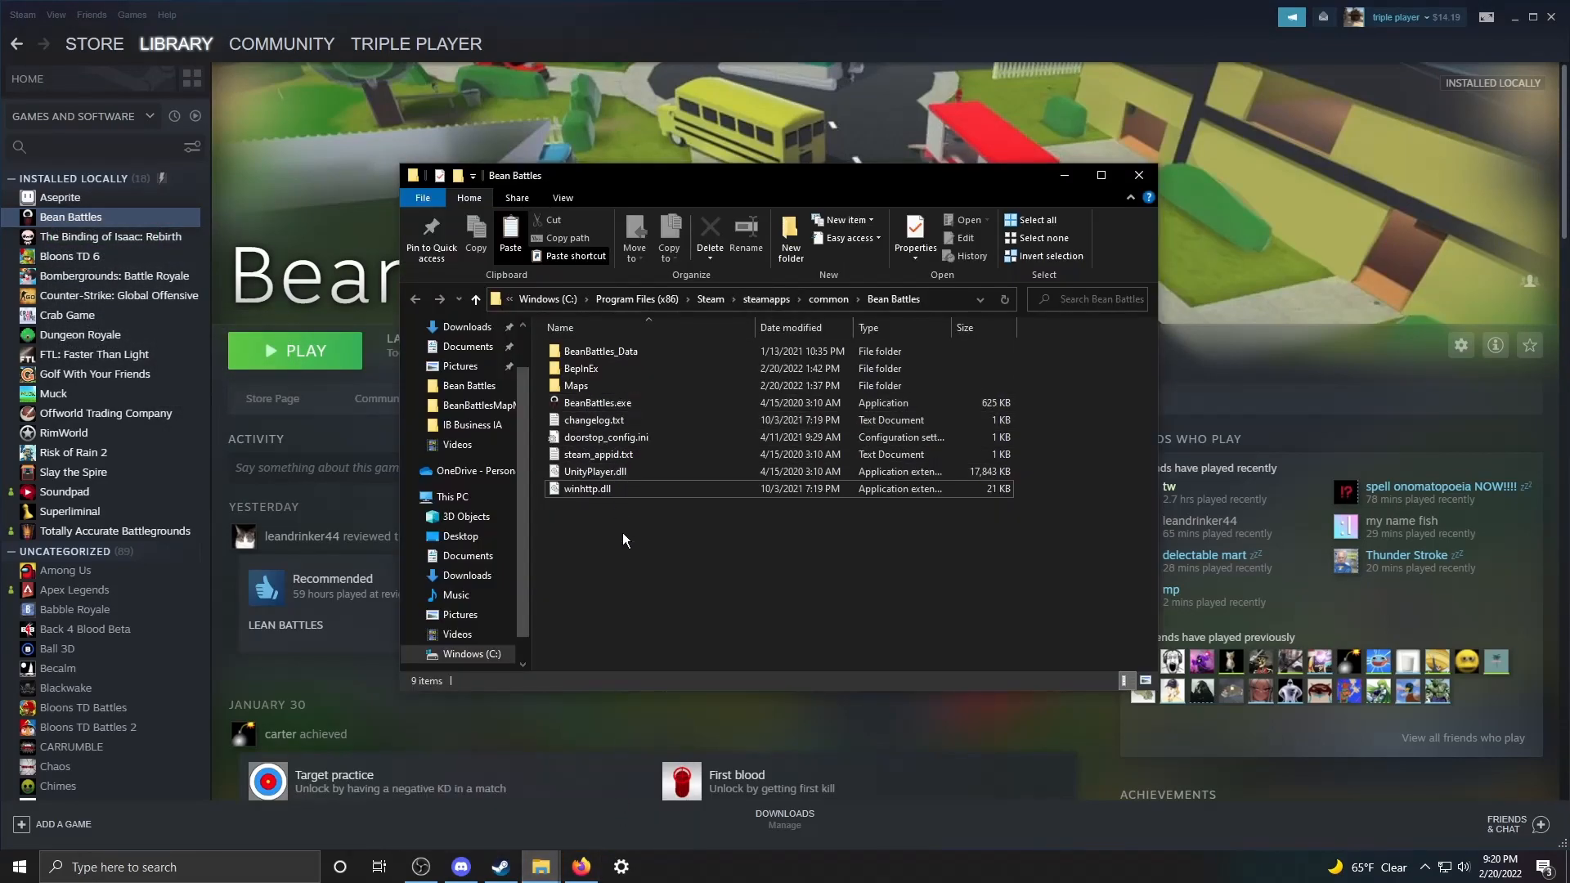
pyautogui.moveTo(576, 385)
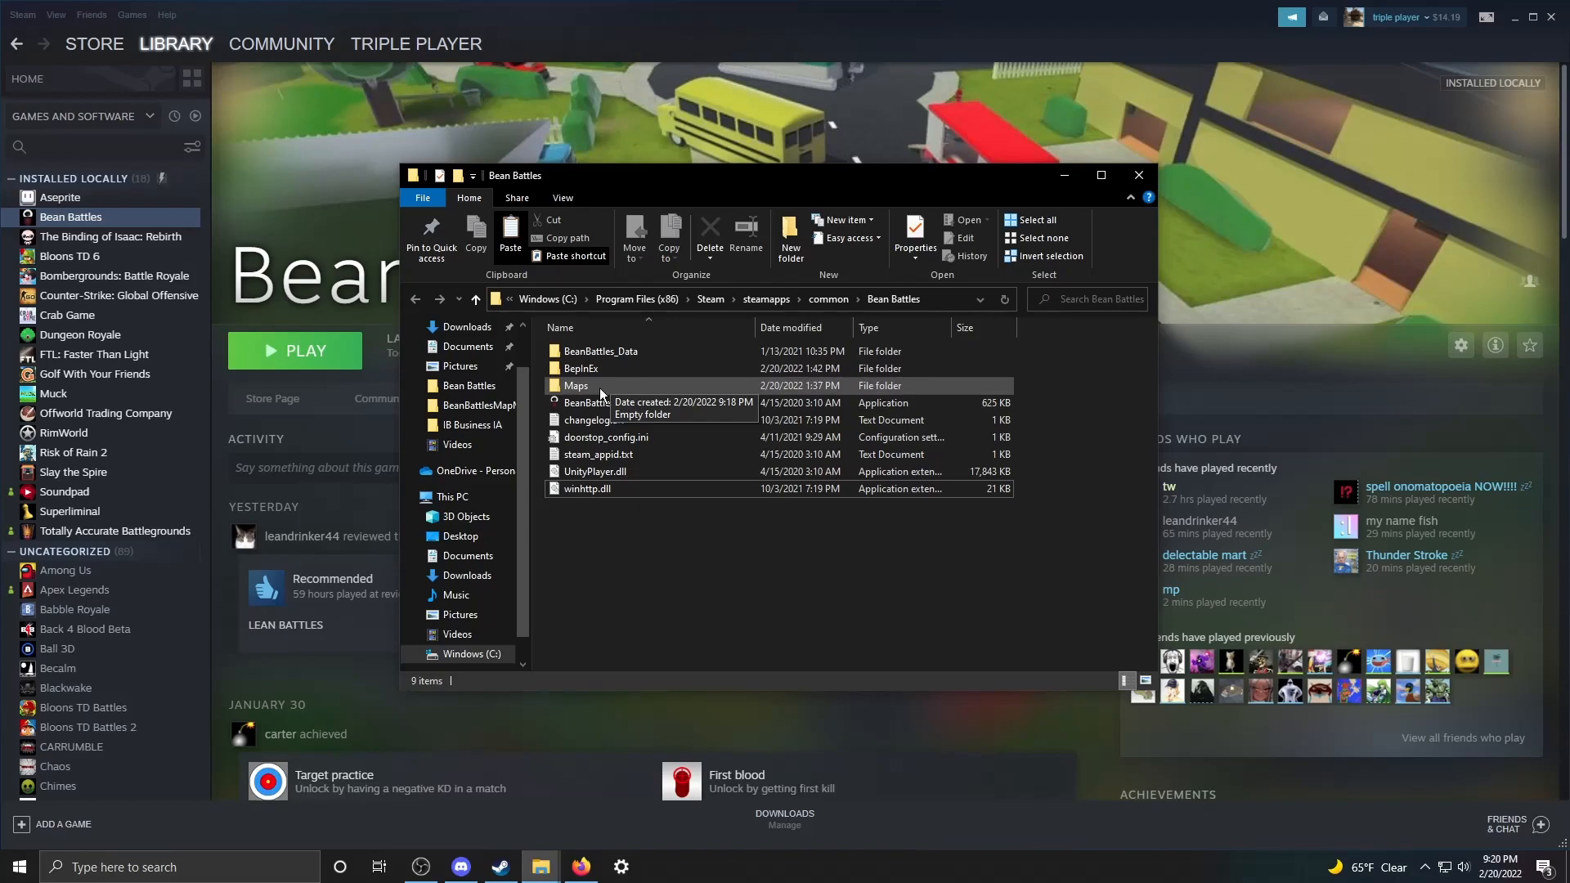
# - Extract test_map_3.zip inside the game's Maps folder
pyautogui.doubleClick(575, 385)
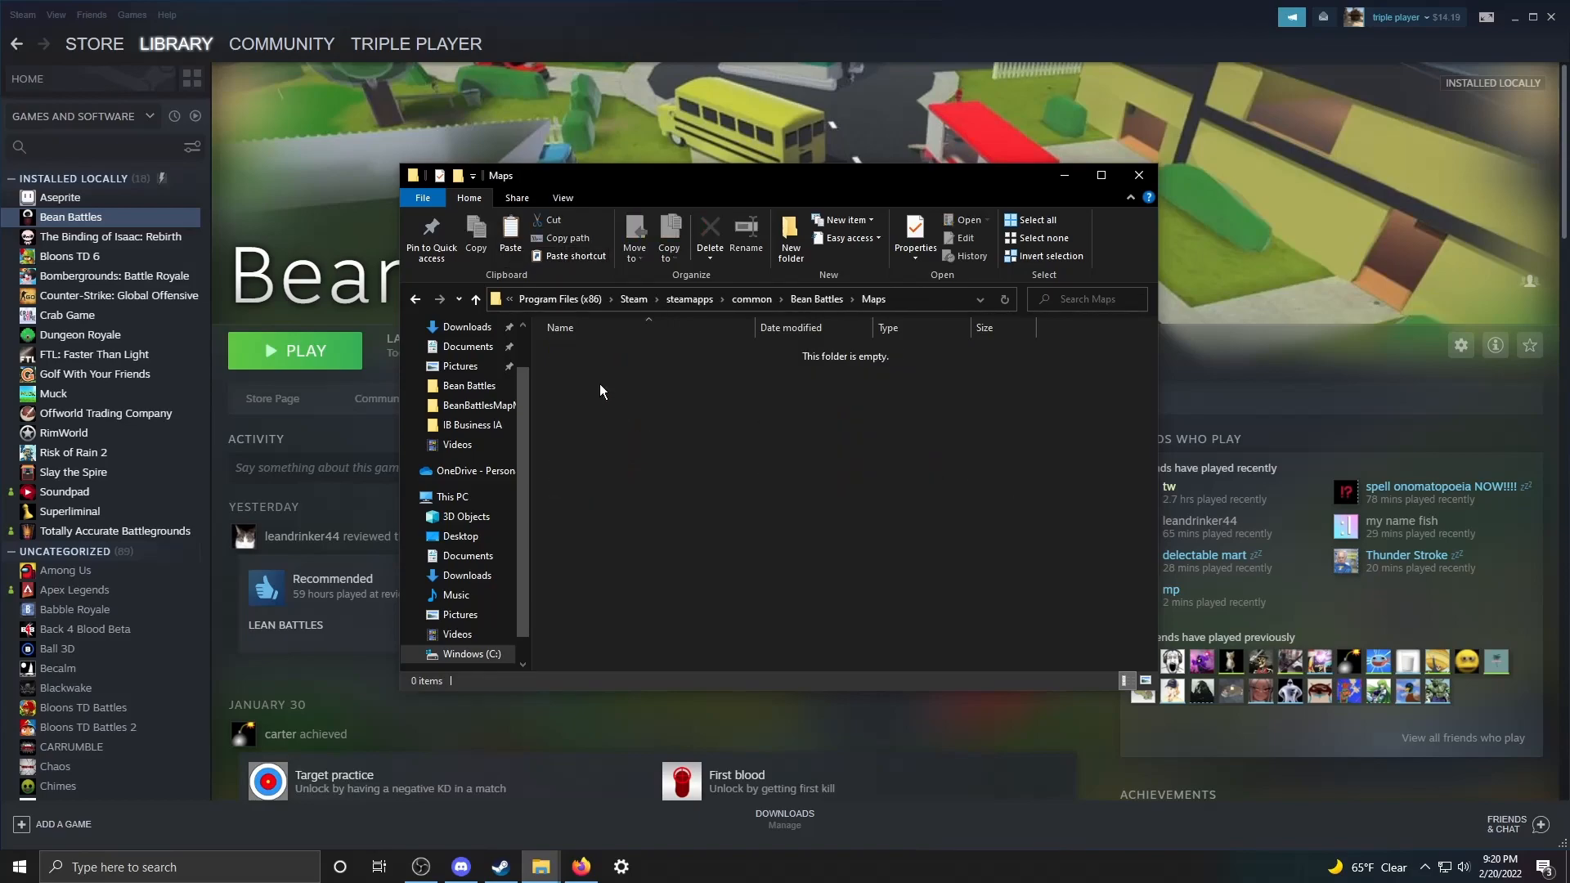
pyautogui.moveTo(771, 433)
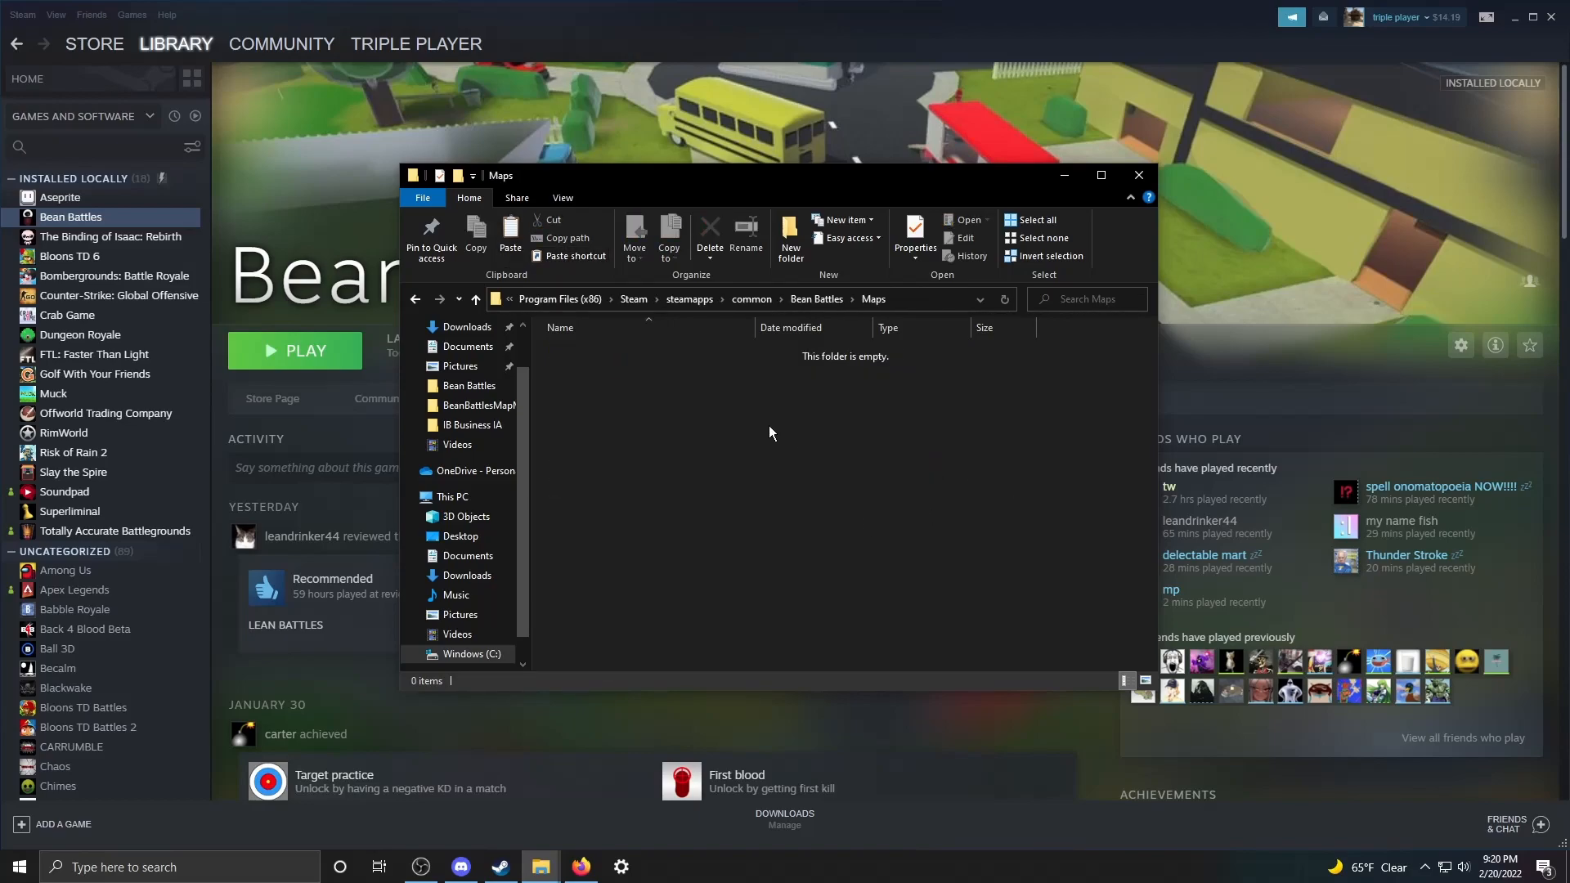
pyautogui.rightClick(601, 352)
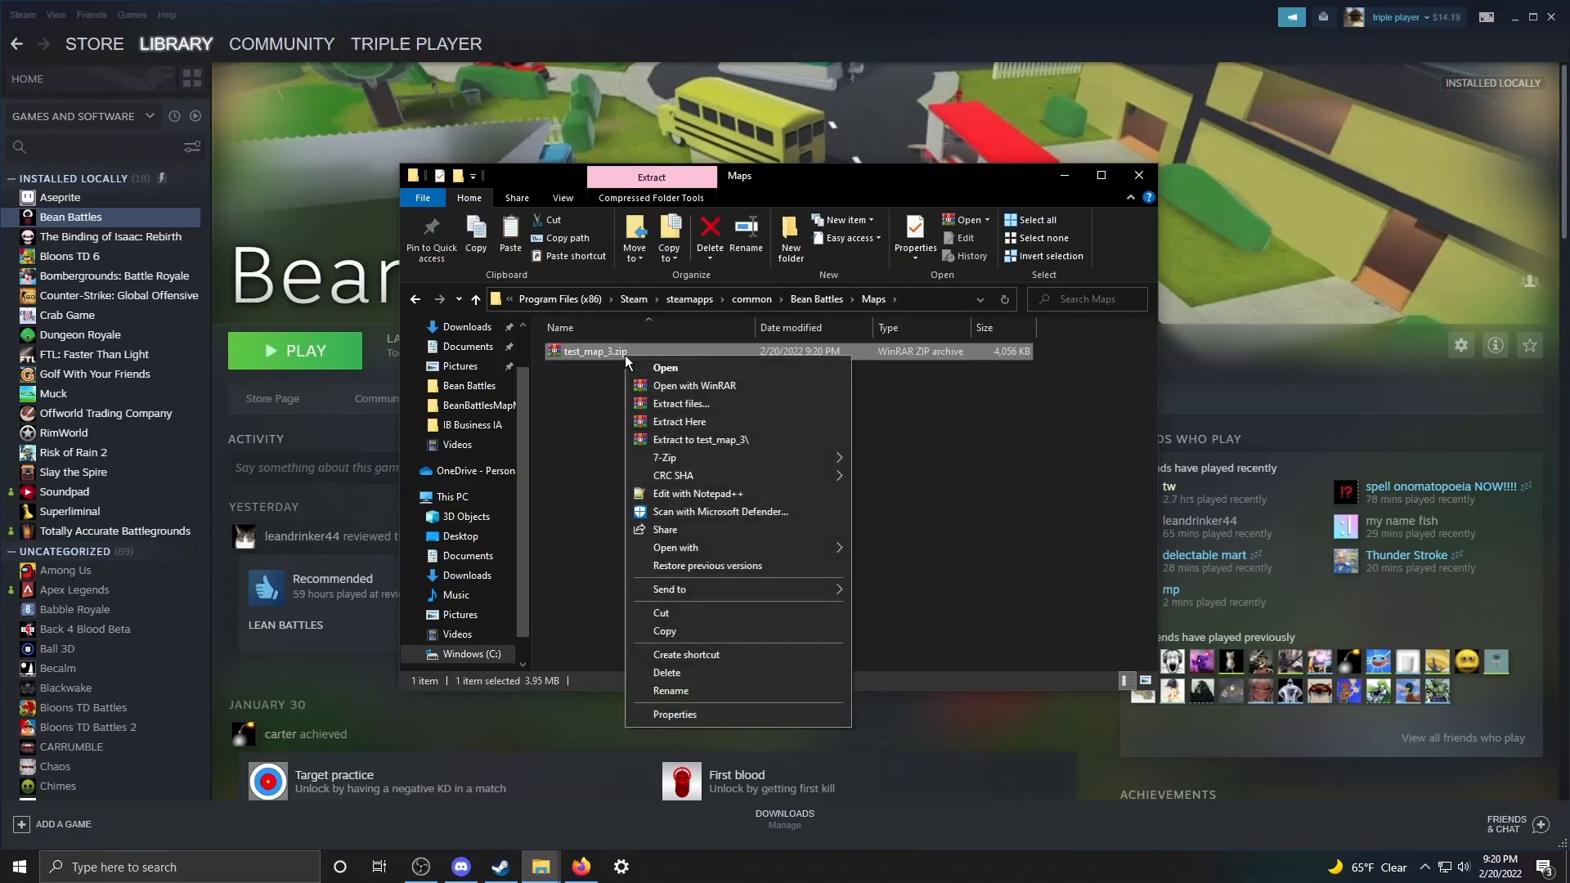
pyautogui.click(678, 422)
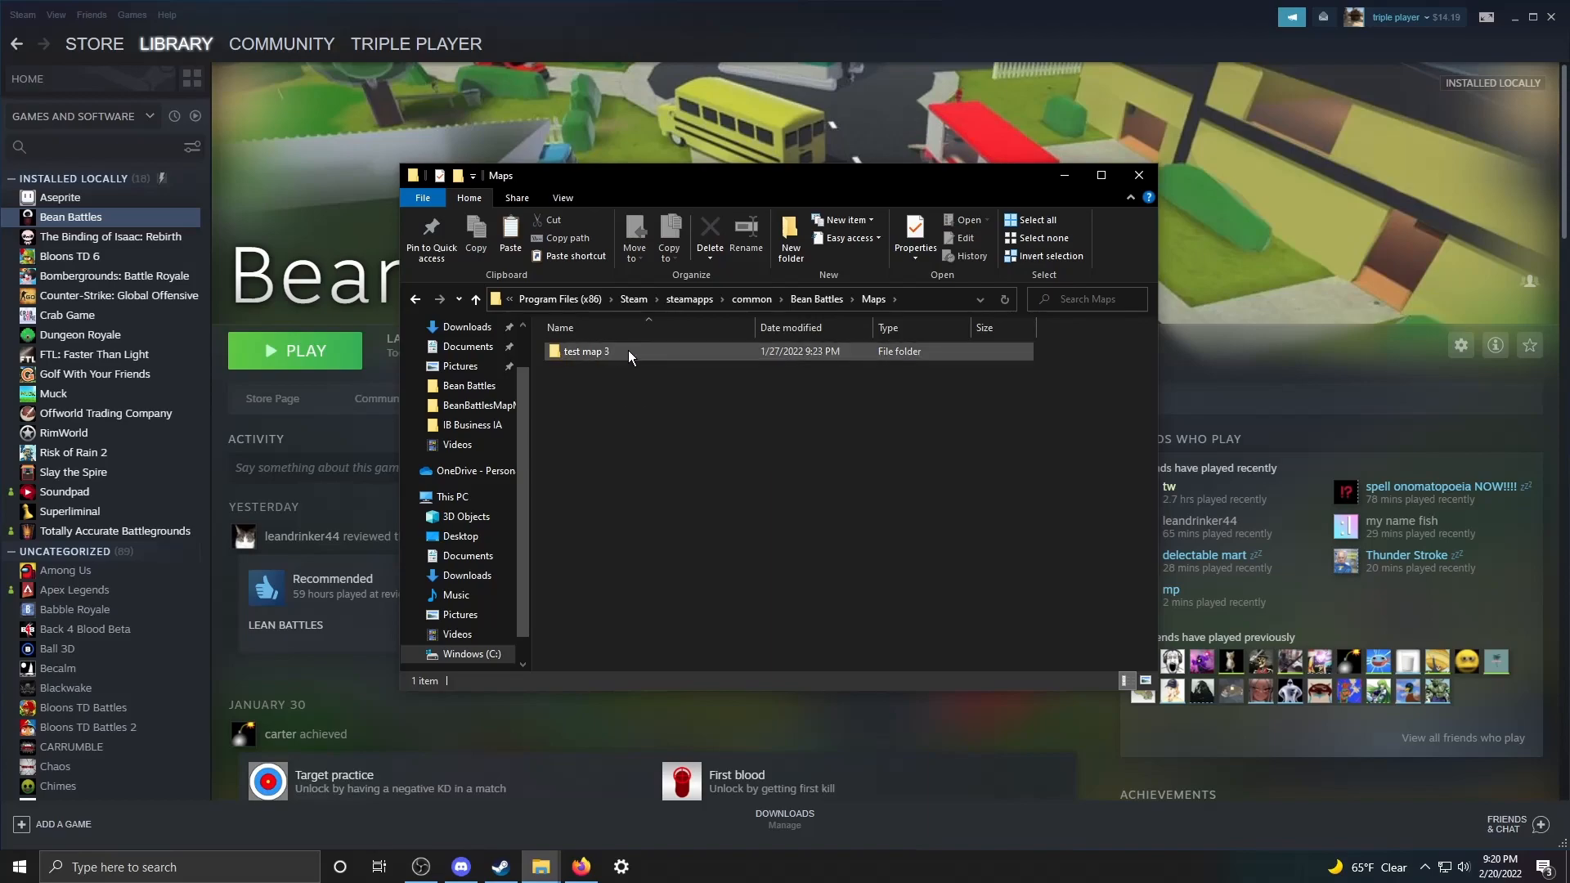
# - Check the test map 3 folder contents, including its AssetBundle folder
pyautogui.doubleClick(585, 351)
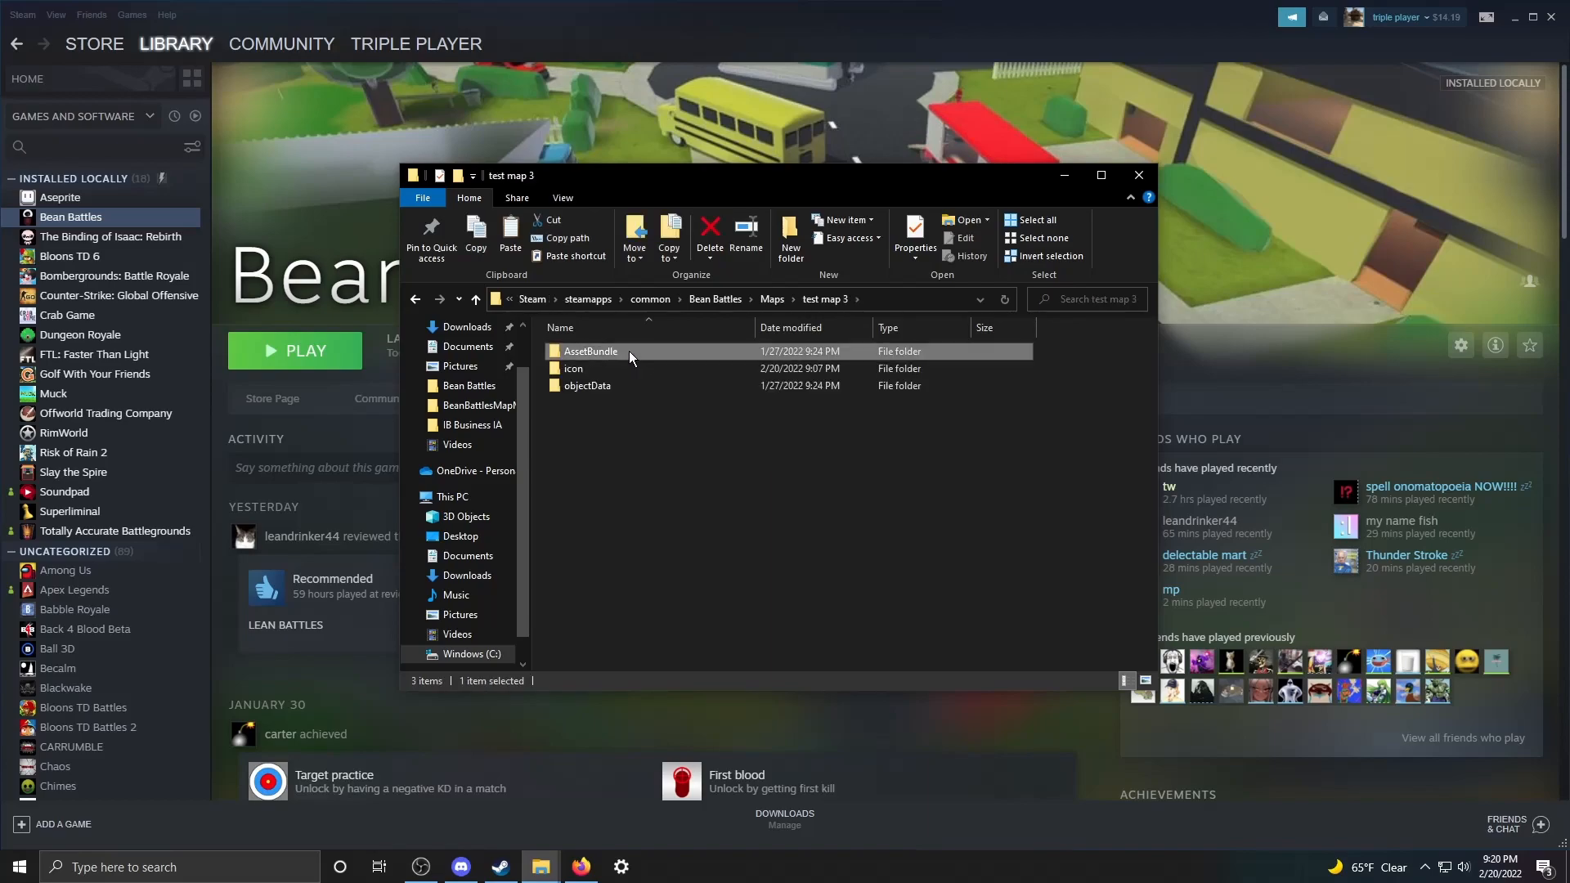
pyautogui.doubleClick(572, 369)
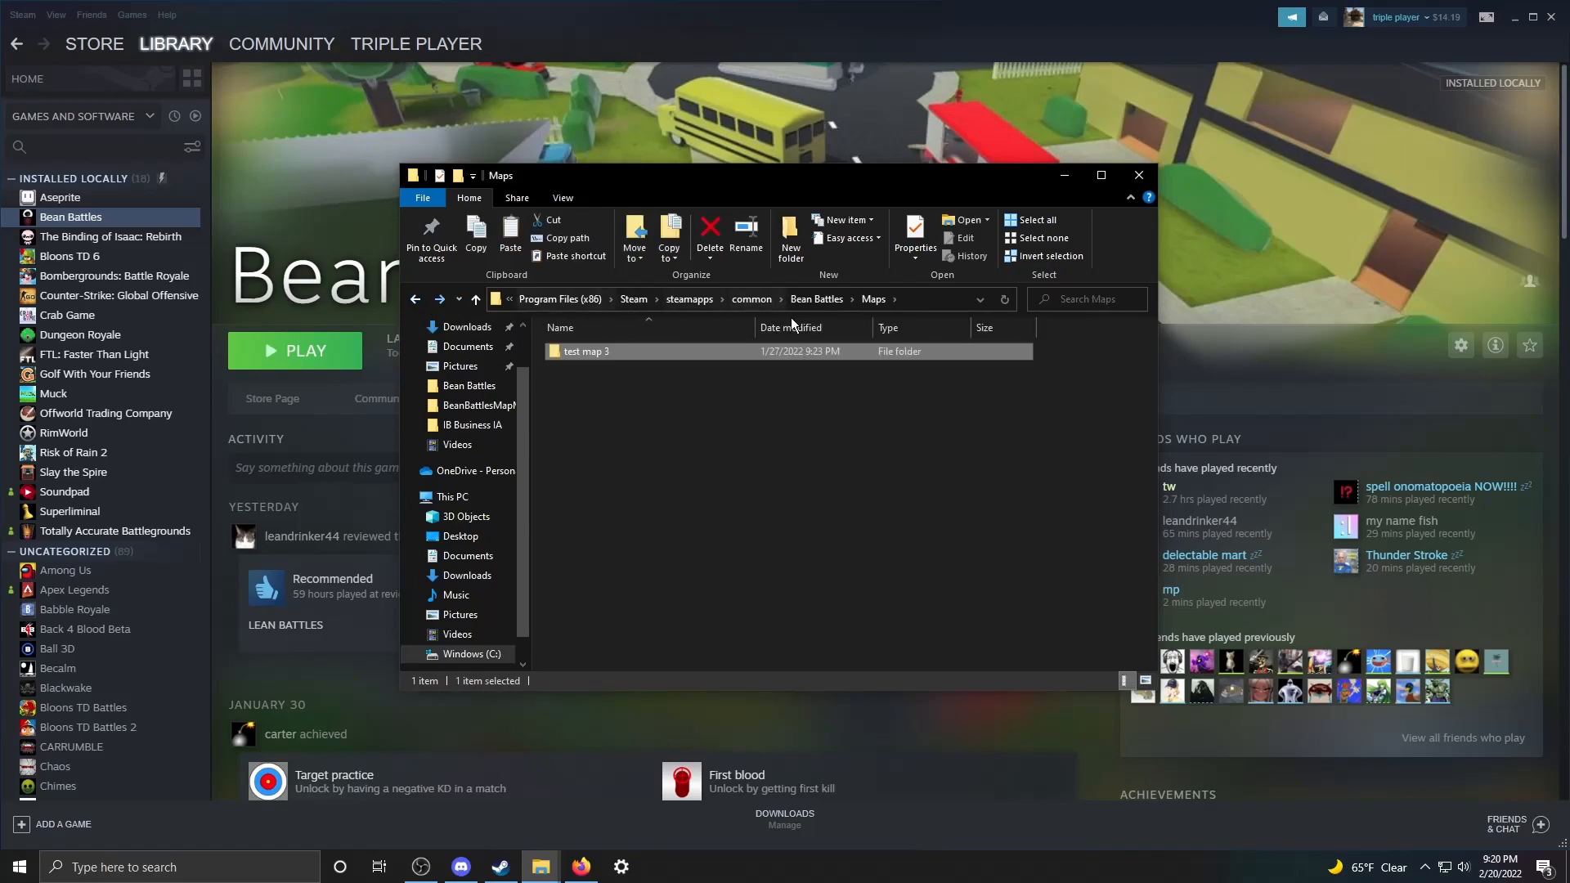
pyautogui.moveTo(816, 299)
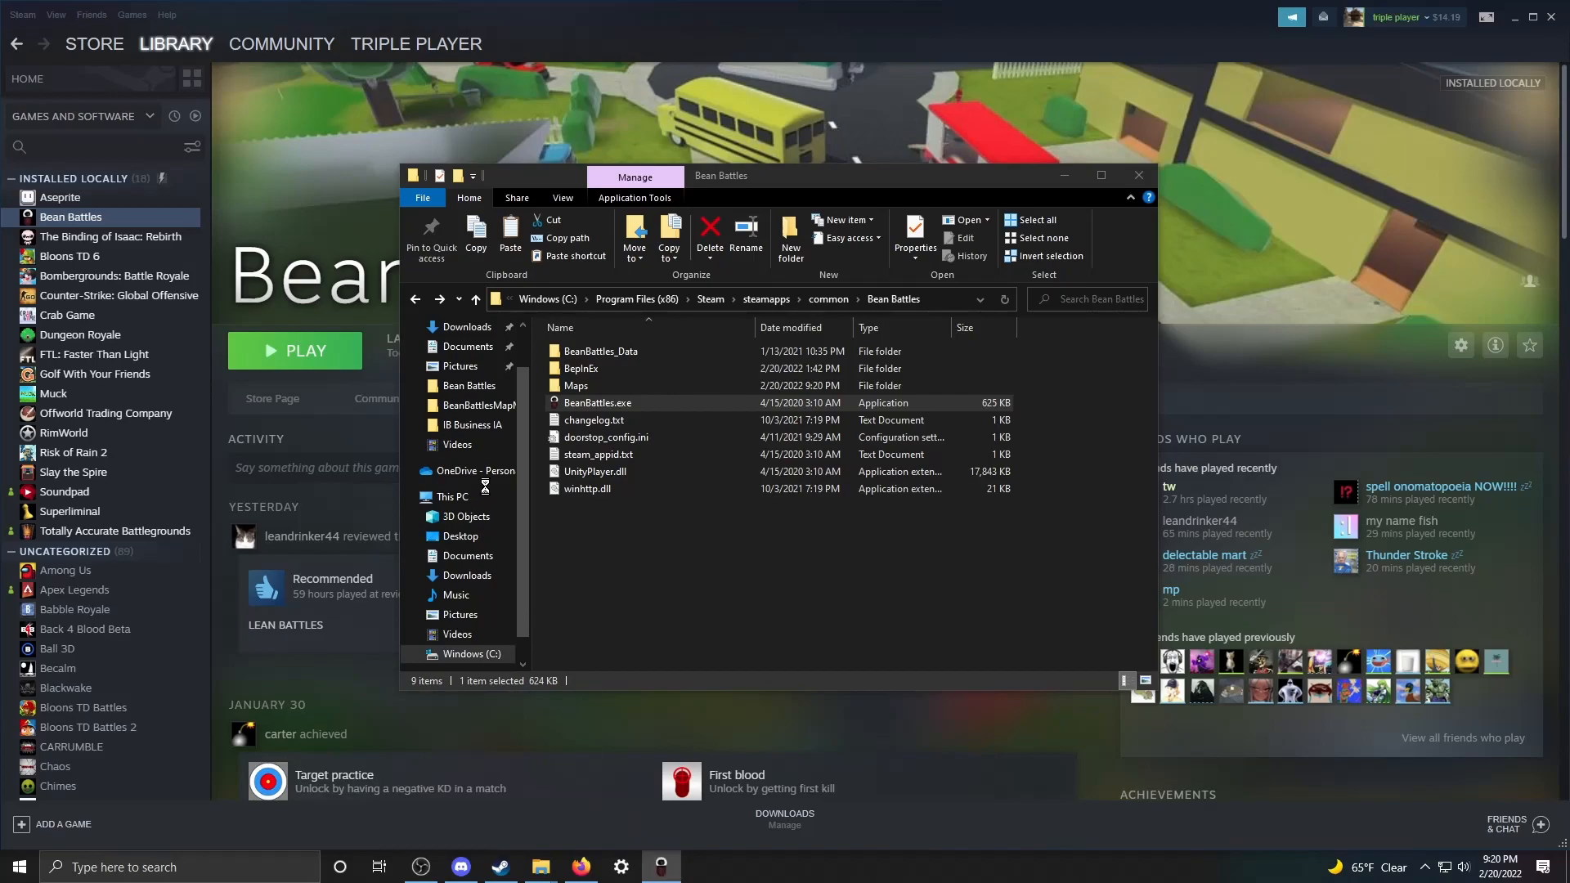
# - Launch BeanBattles.exe, go to PLAY and bring up the custom map mod settings
pyautogui.doubleClick(598, 402)
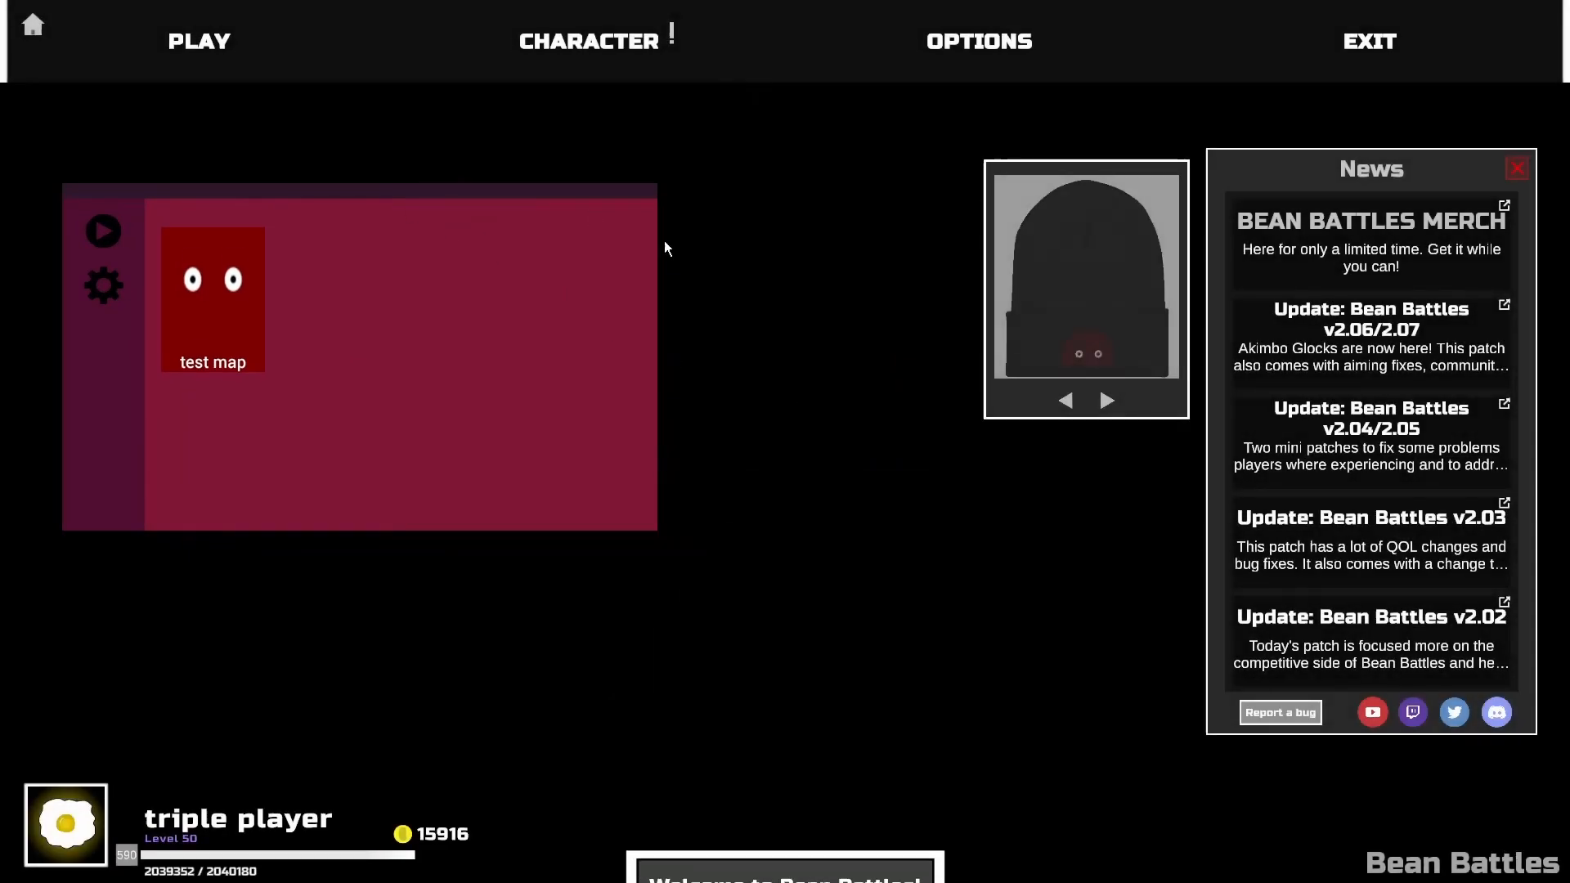
pyautogui.click(198, 41)
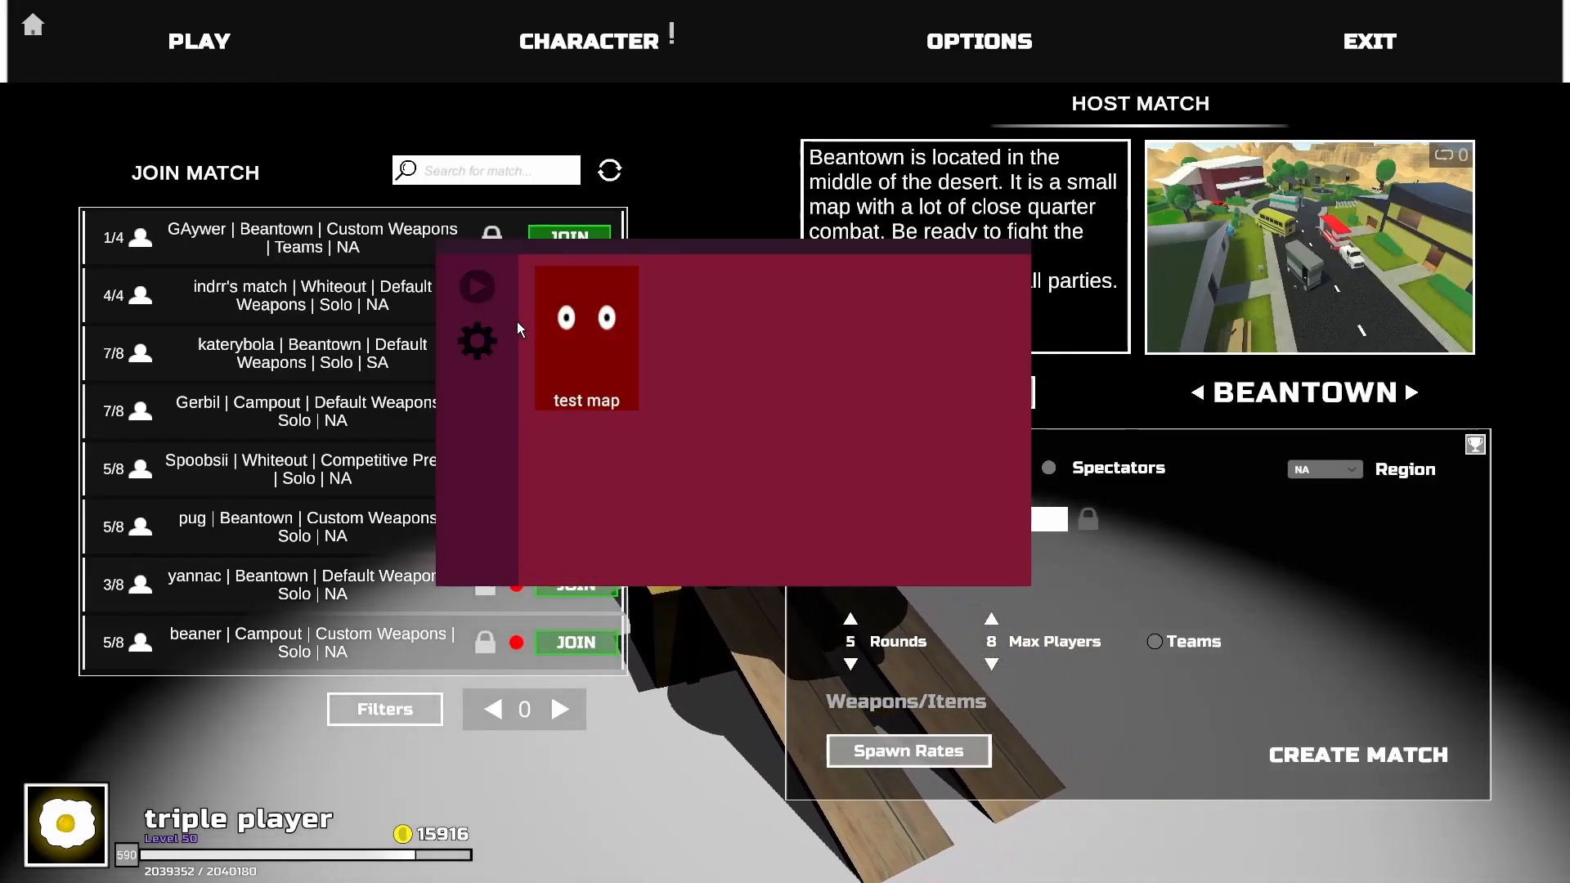
pyautogui.click(624, 278)
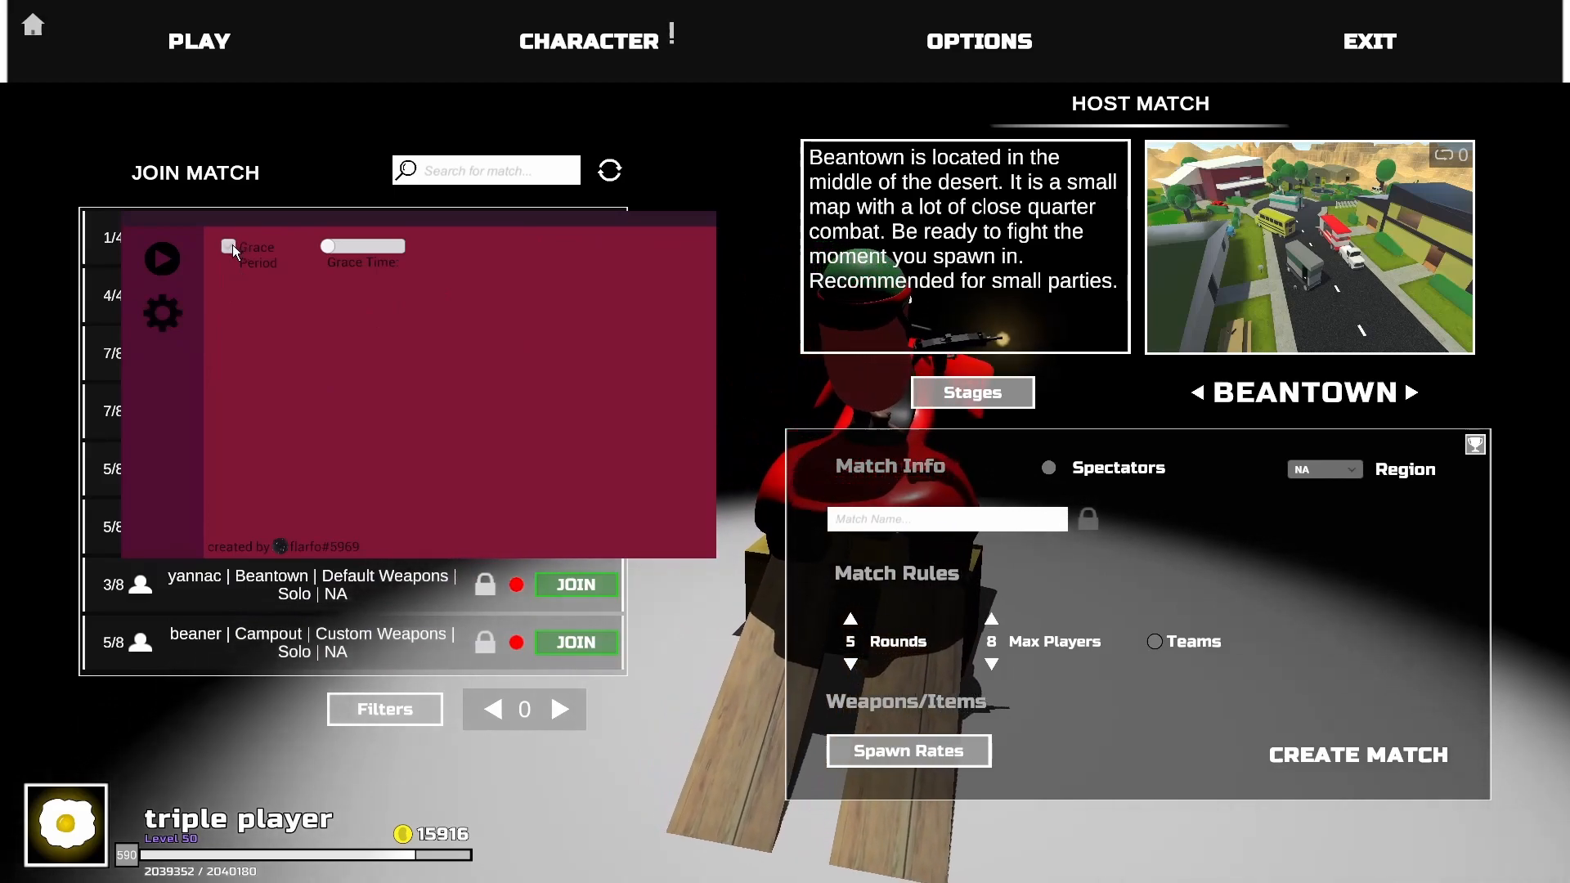
# - Enable the test map and name the match 'oiasdjoasid' to create it
pyautogui.click(229, 247)
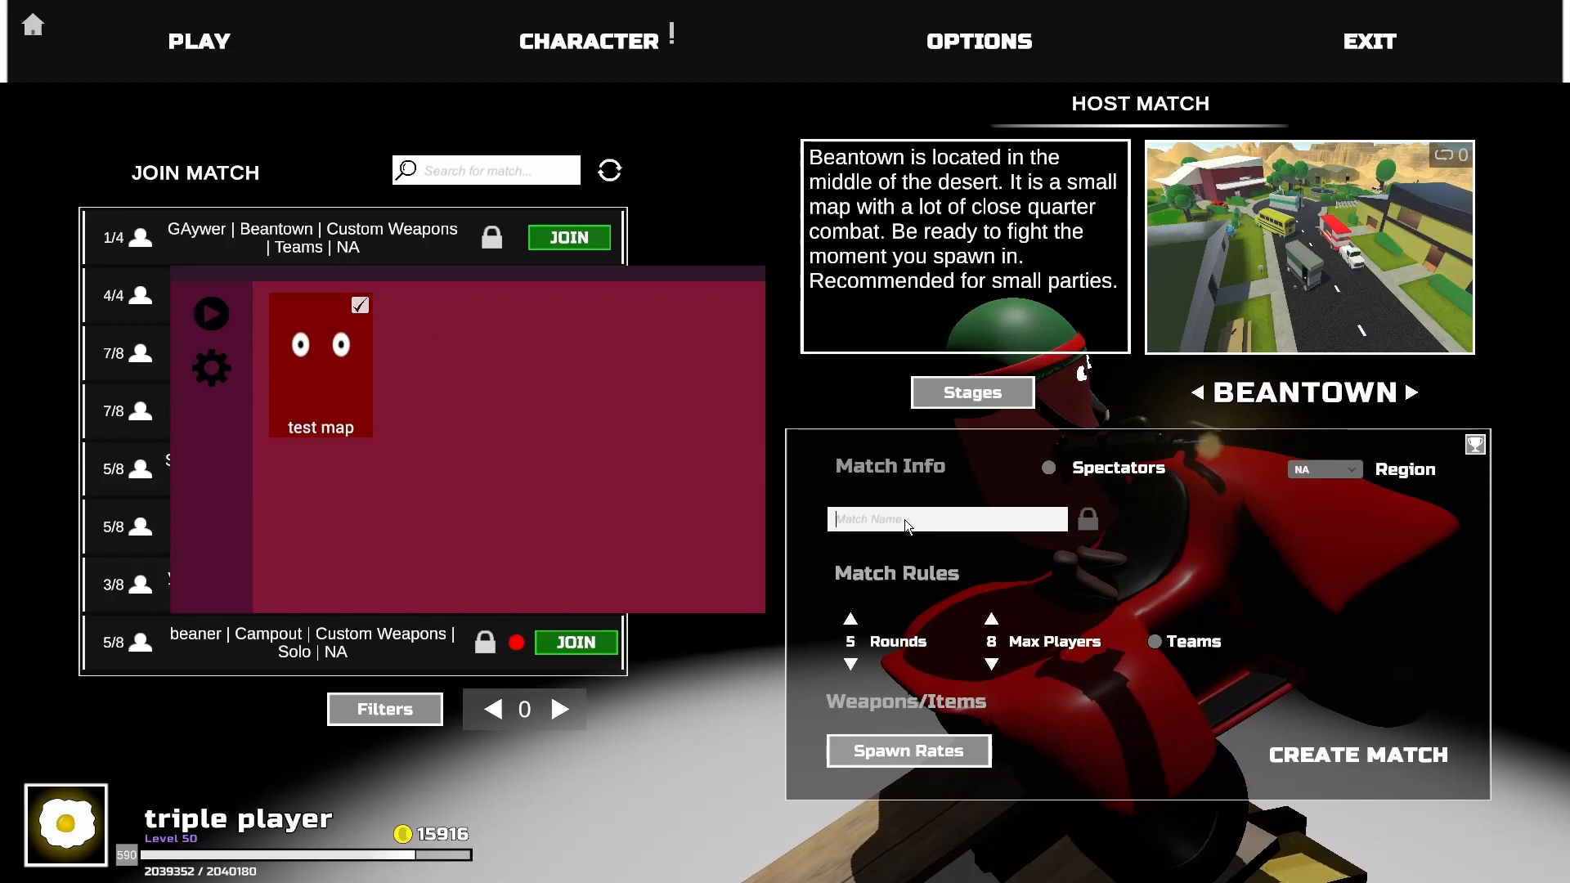
pyautogui.write('oiasdjoasid')
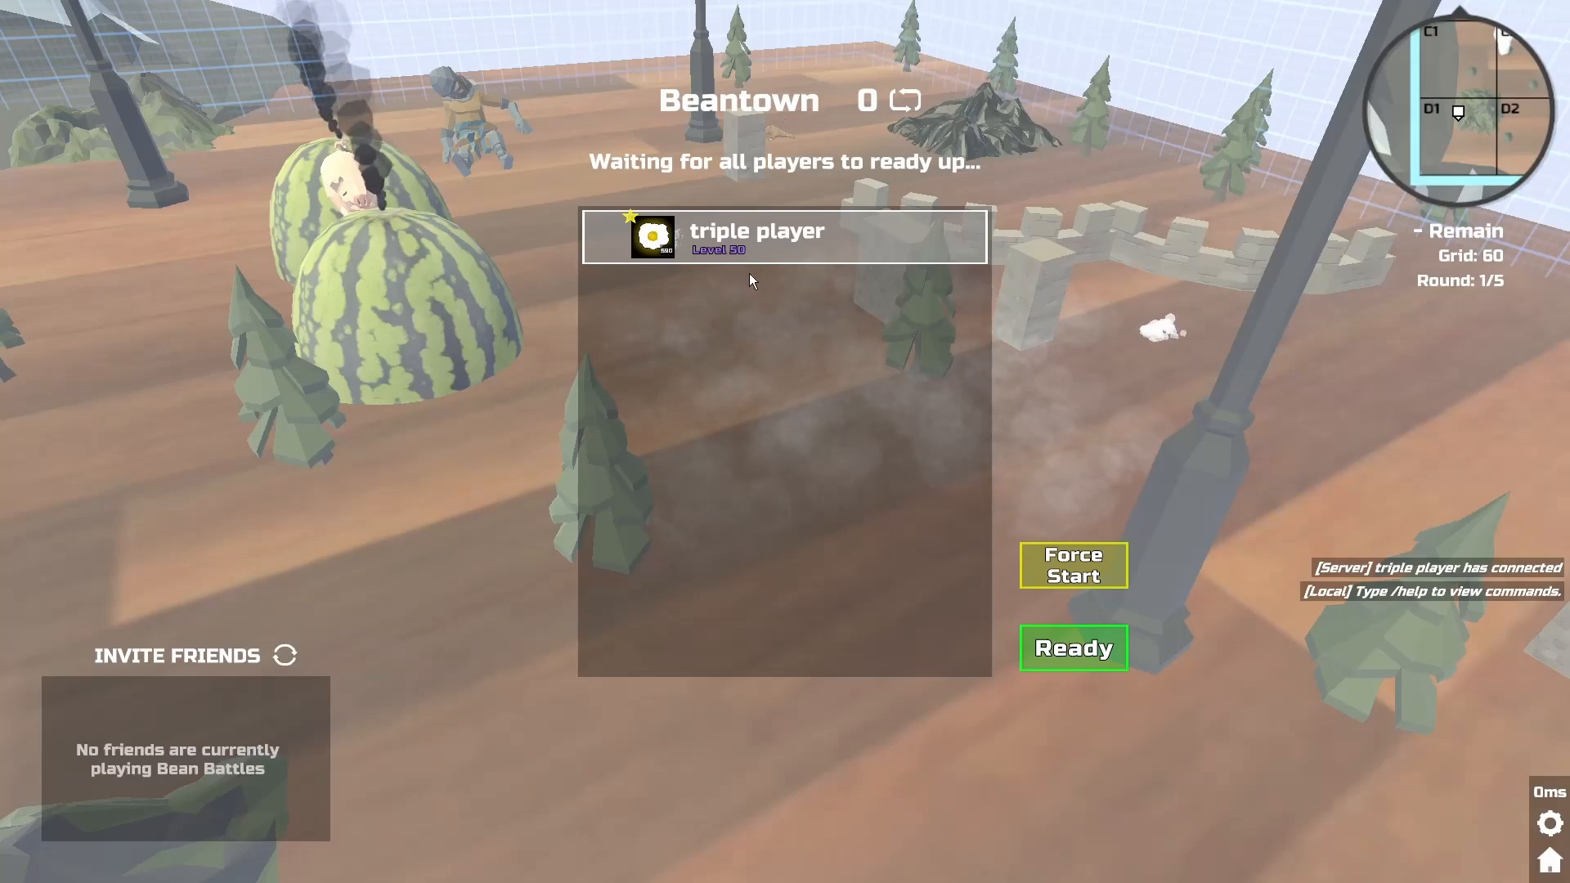
pyautogui.moveTo(879, 517)
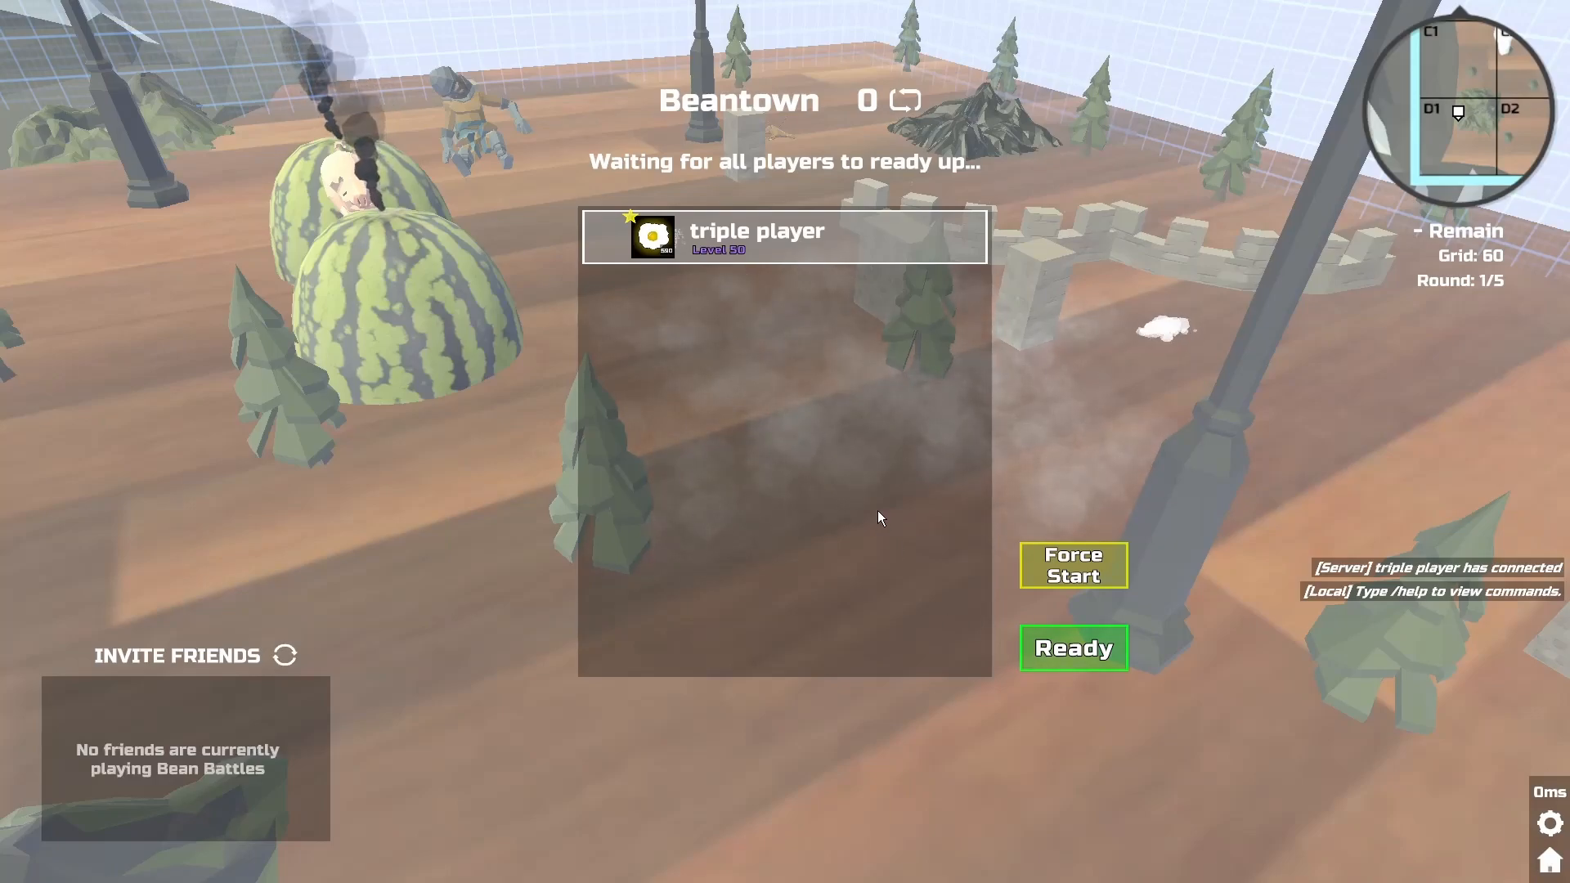
# - Force Start the hosted match, play rounds on the test map, then pause with Esc
pyautogui.click(1072, 647)
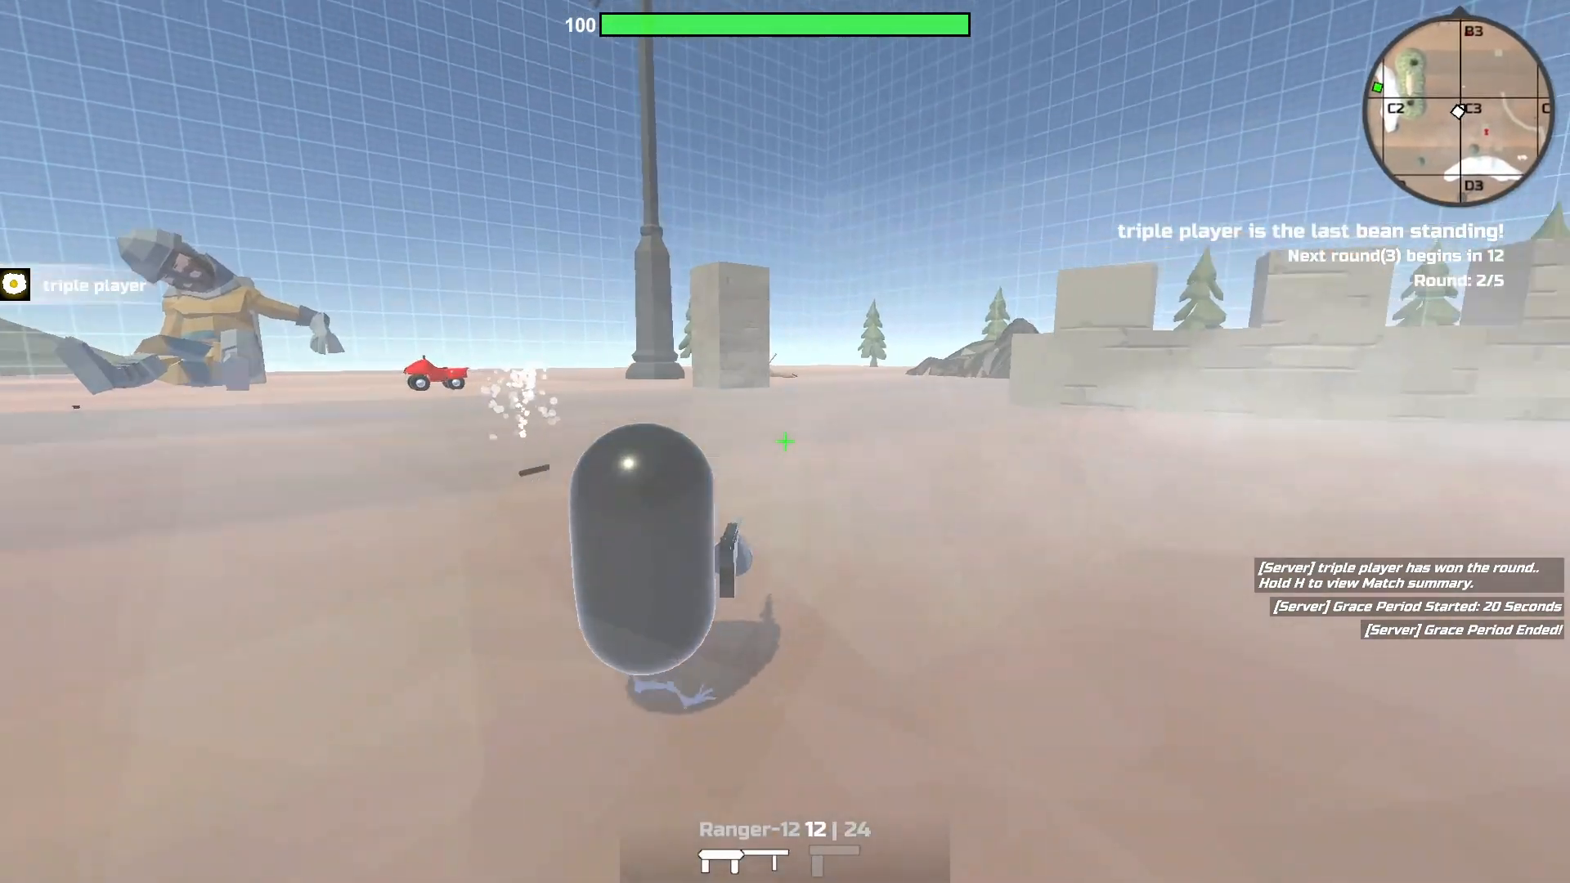
pyautogui.press('escape')
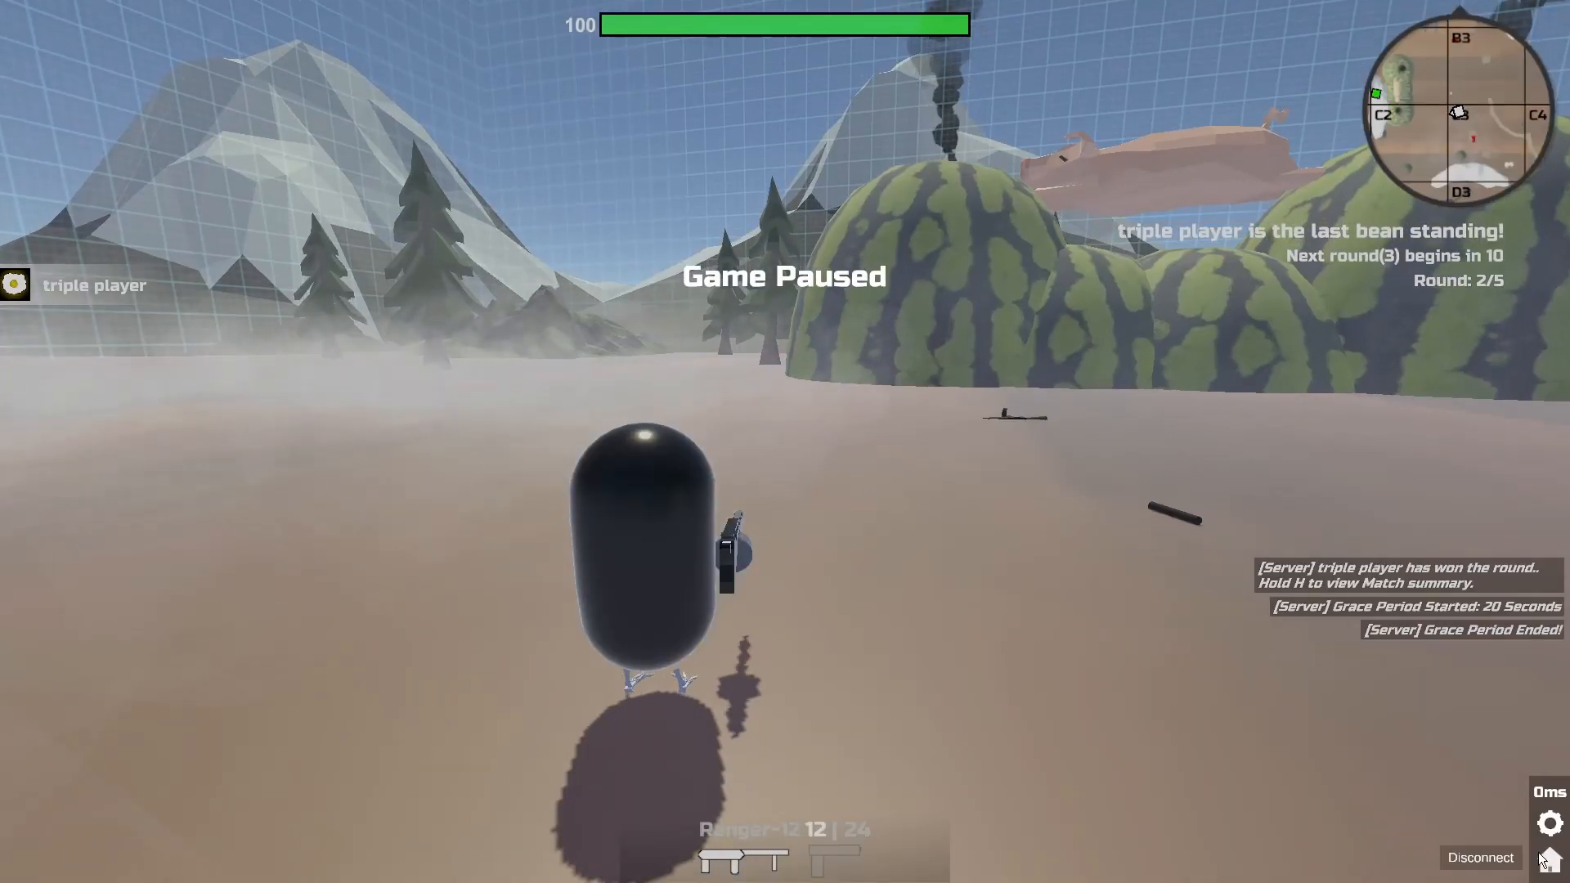